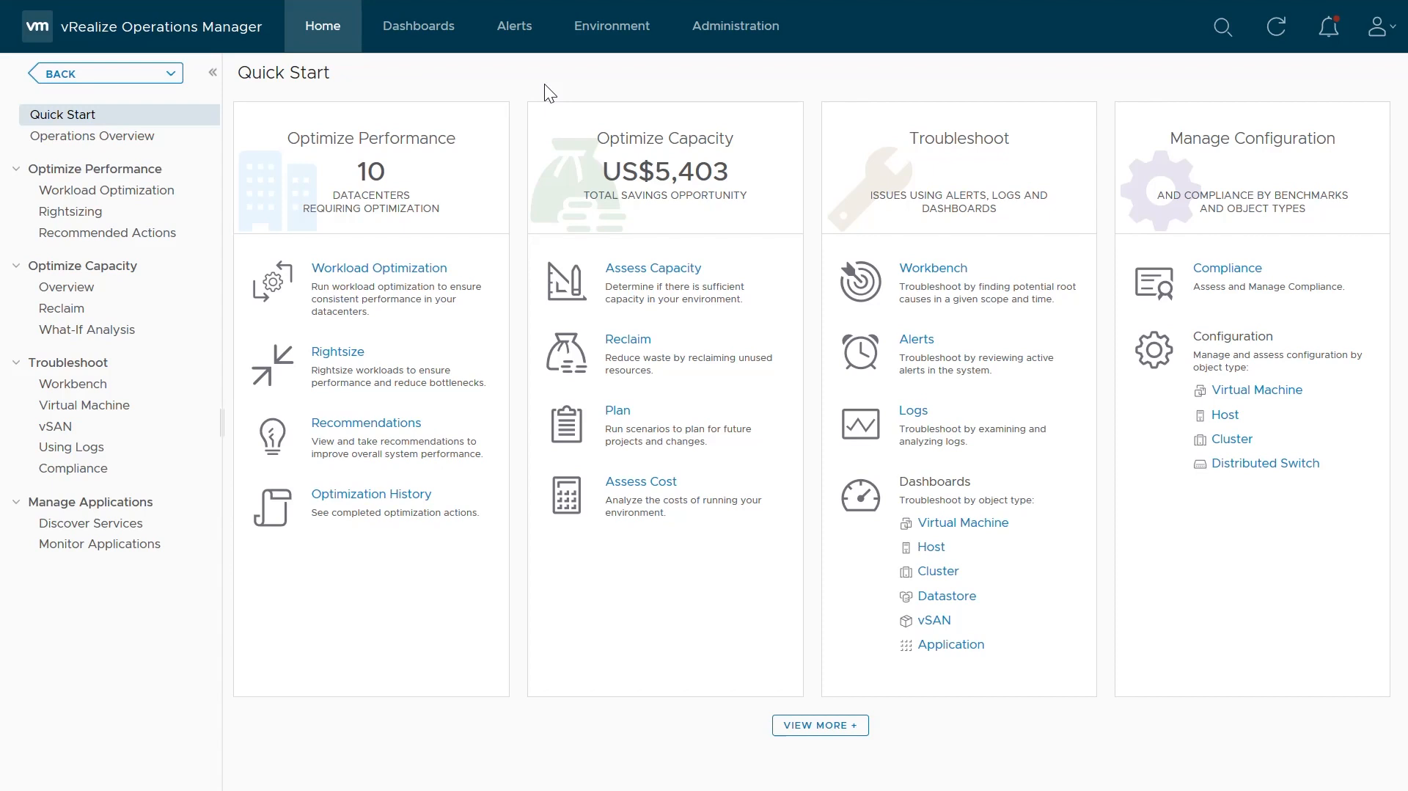
pyautogui.moveTo(736, 25)
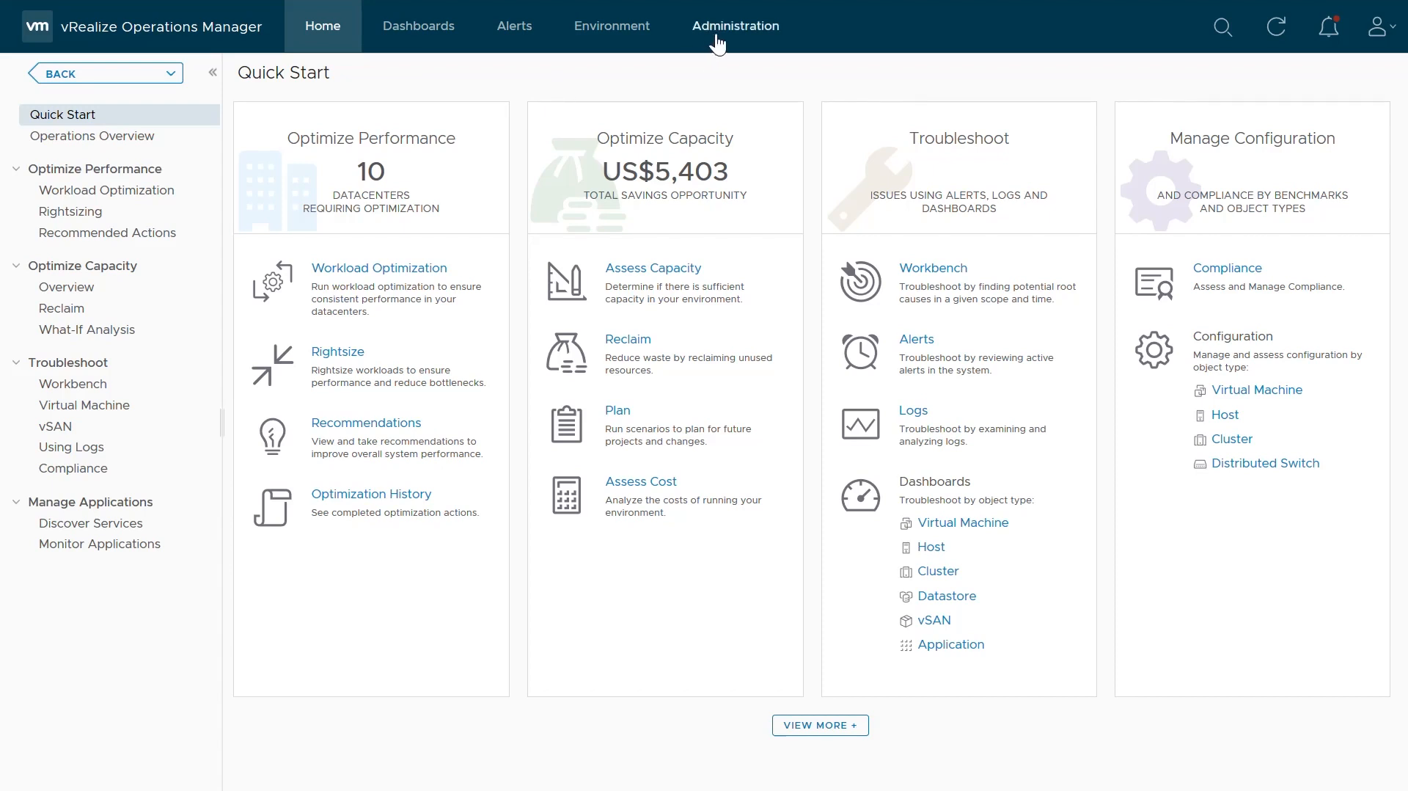
# Step: Open Administration > Policies and bring up actions for the Nov 21, 2019 vSphere Solution's Default Policy
pyautogui.click(735, 25)
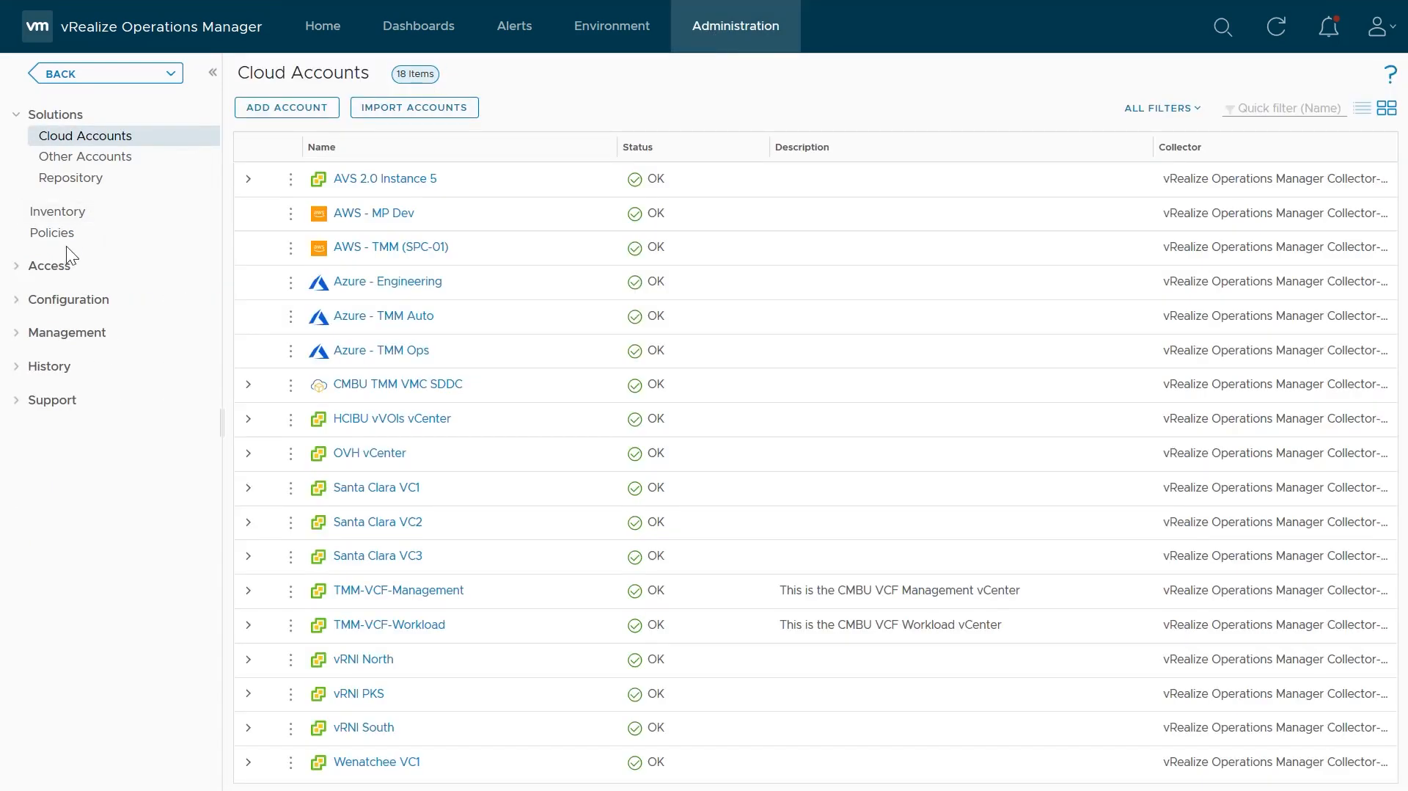
pyautogui.click(52, 232)
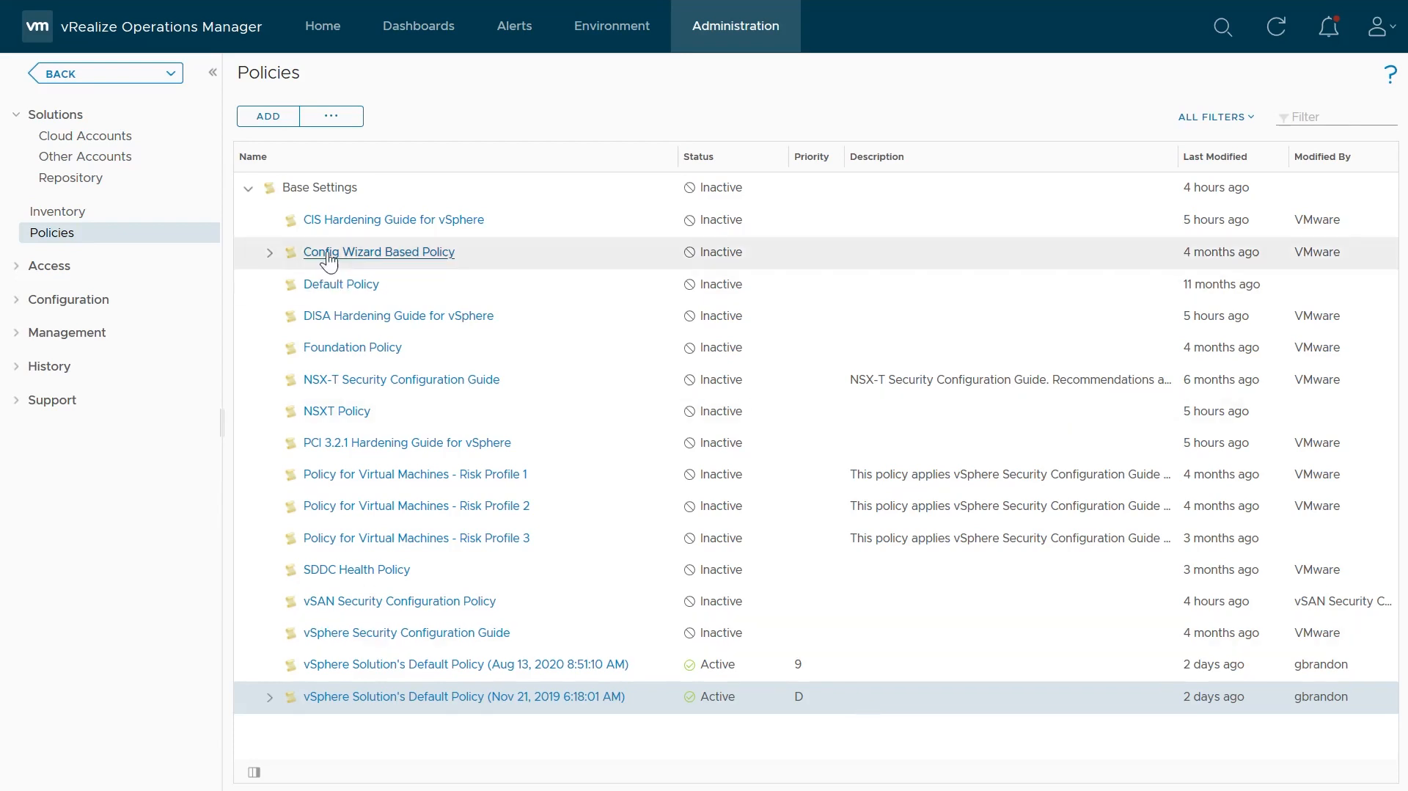
pyautogui.click(330, 116)
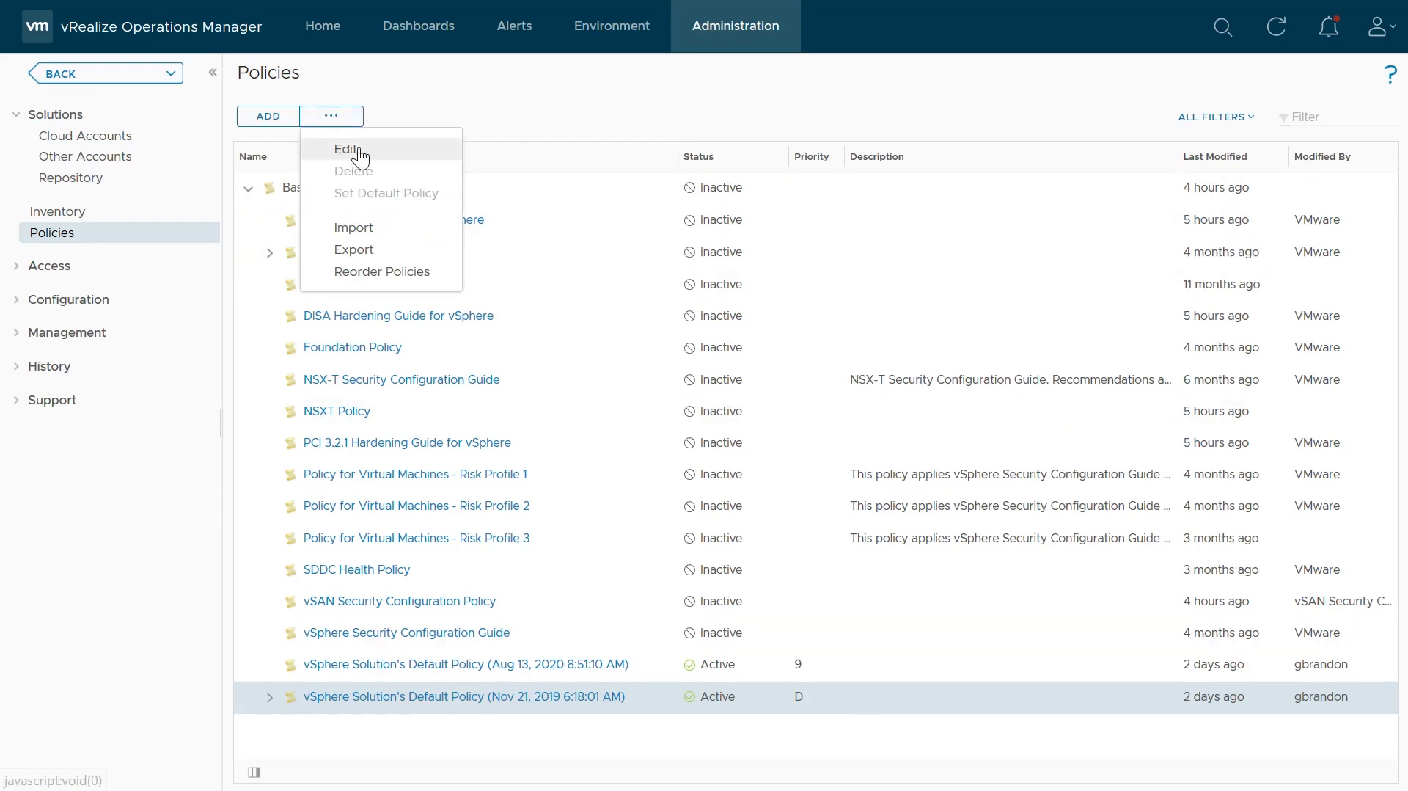
# Step: Edit the default policy, filter metrics by '20-second', and enable all twelve Pod peak metrics
pyautogui.click(347, 148)
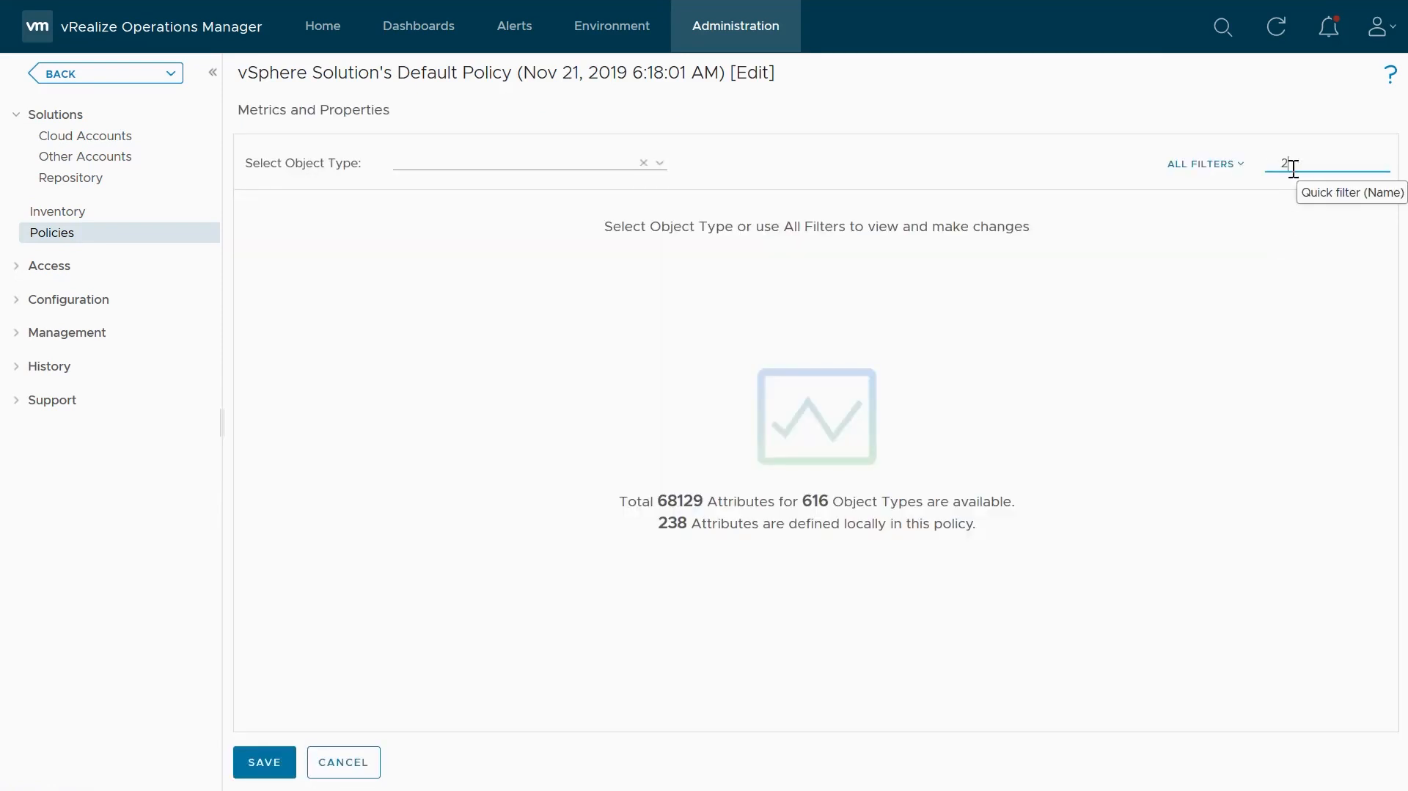
pyautogui.write('0-second')
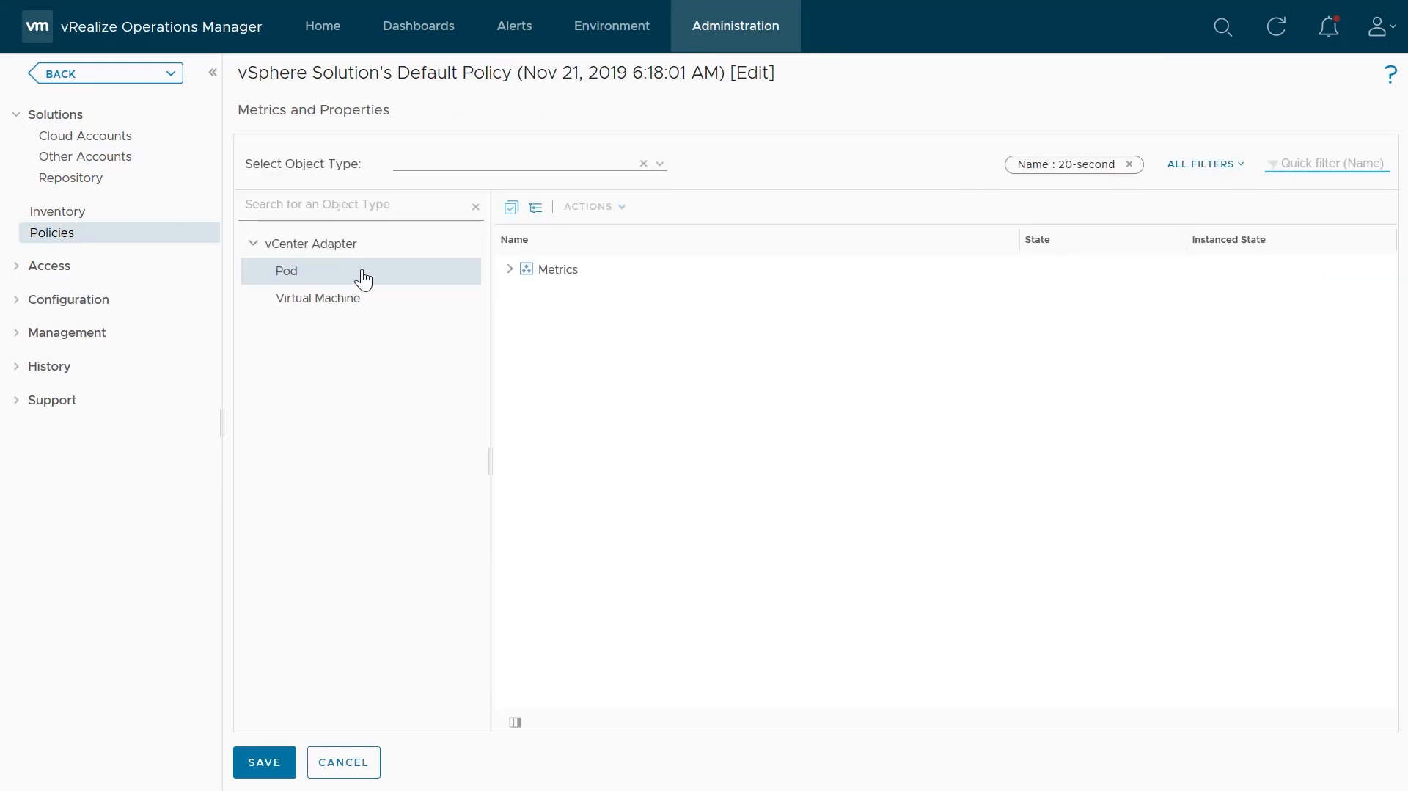
pyautogui.moveTo(317, 298)
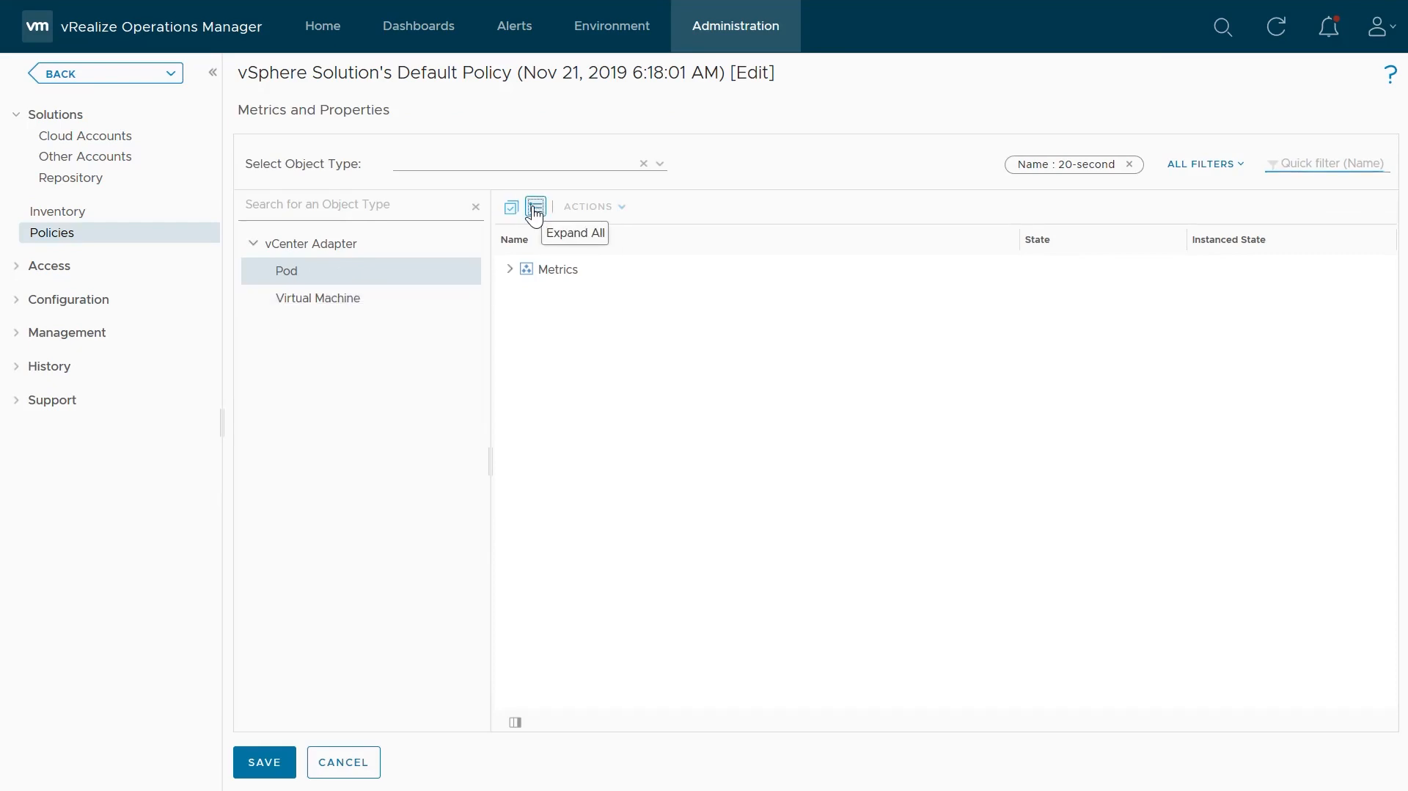
pyautogui.click(536, 206)
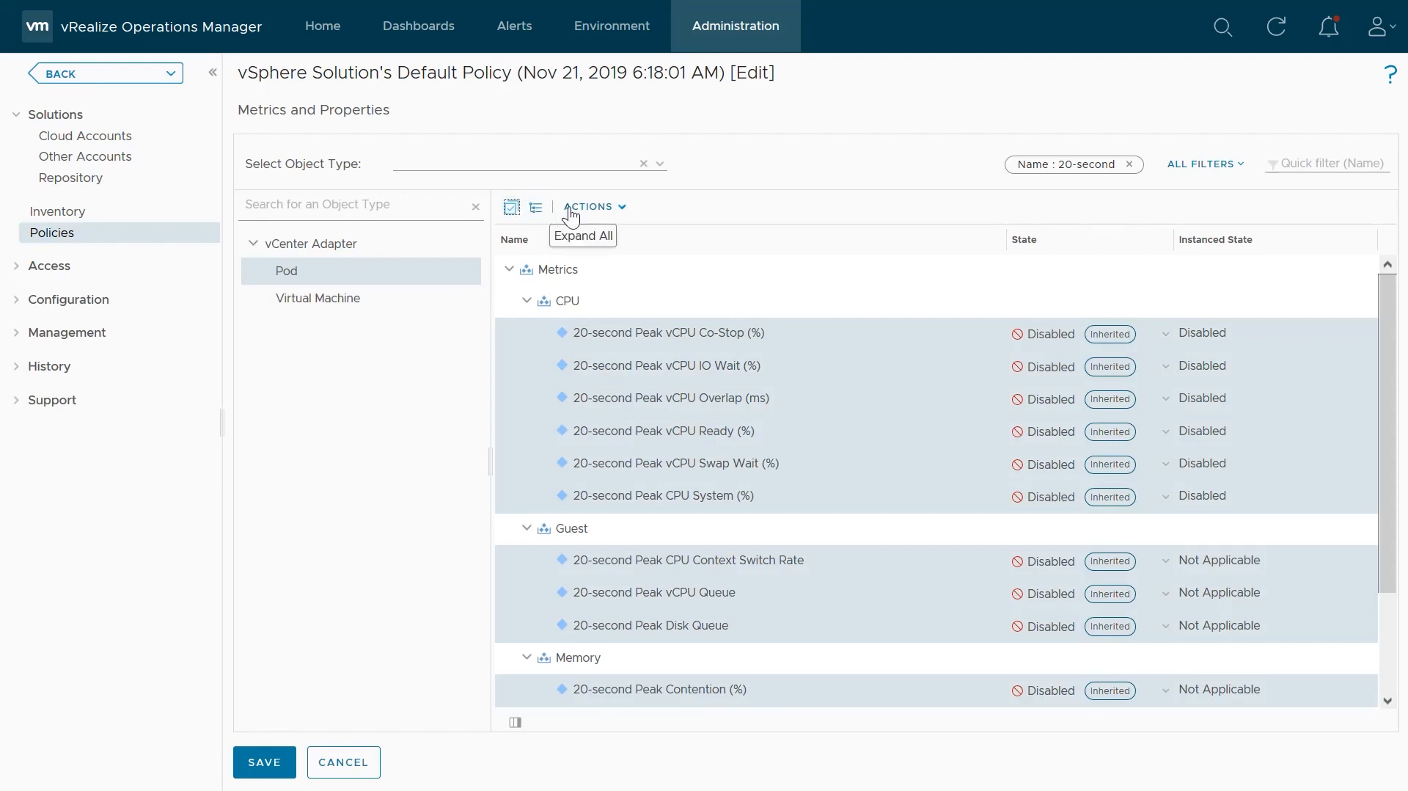
pyautogui.moveTo(600, 211)
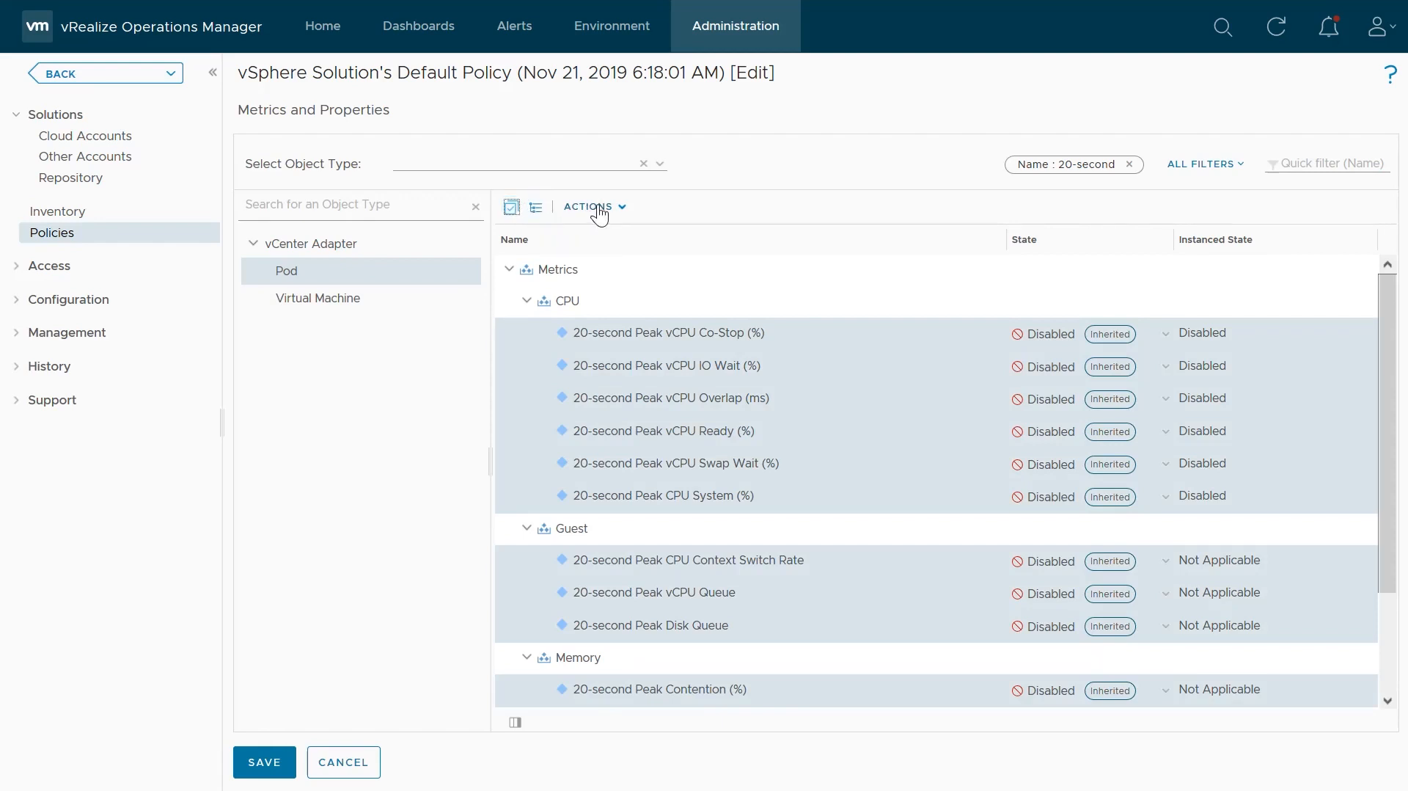
pyautogui.click(591, 207)
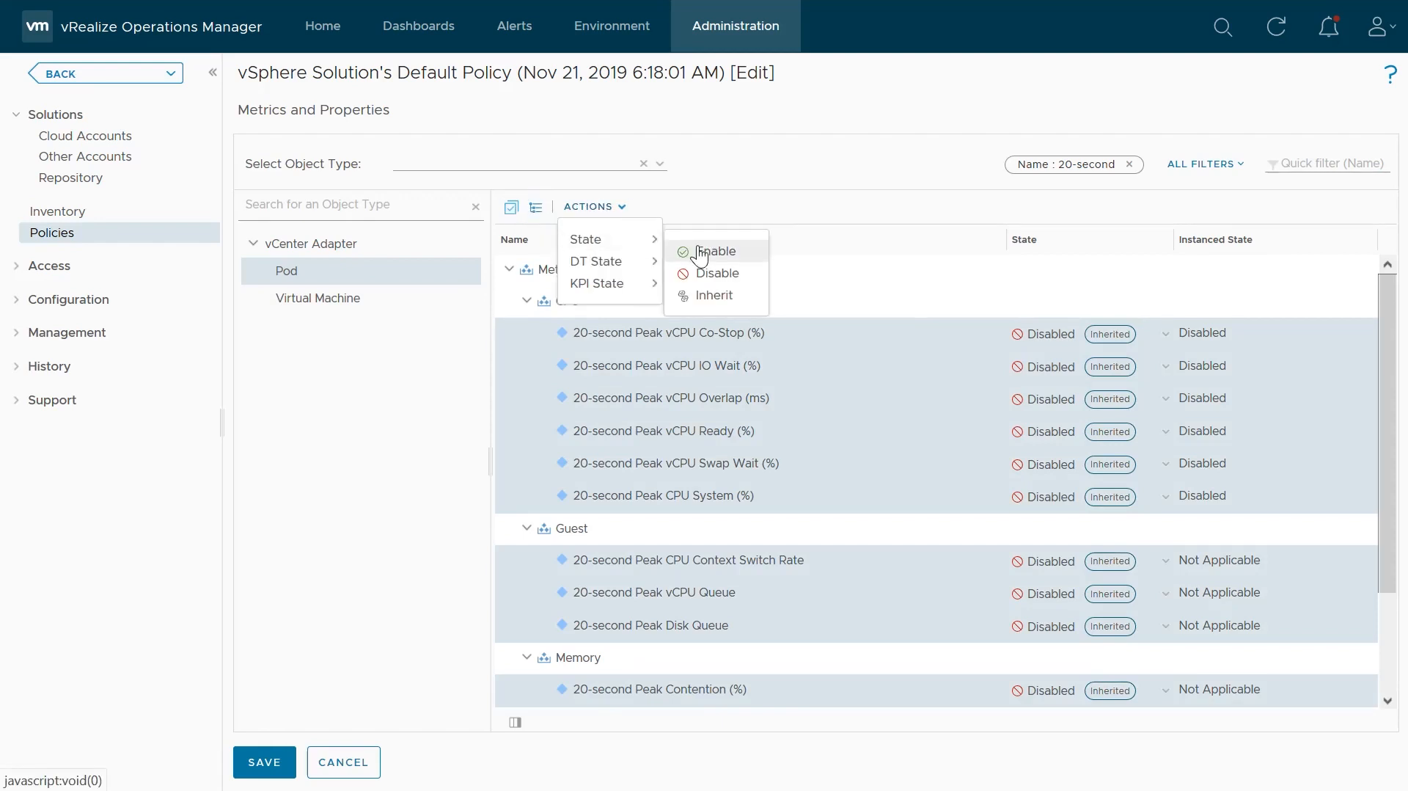
pyautogui.click(716, 251)
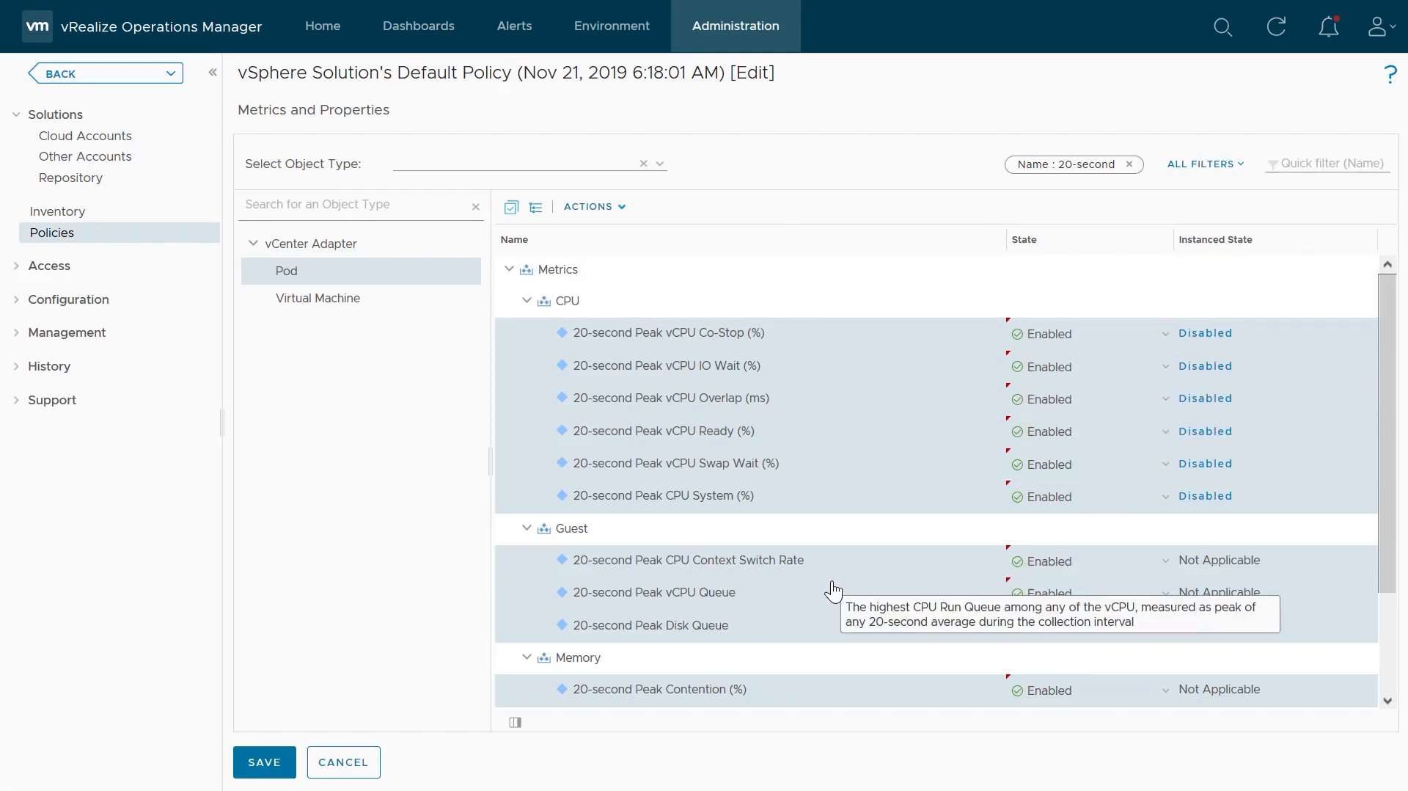
pyautogui.scroll(-3)
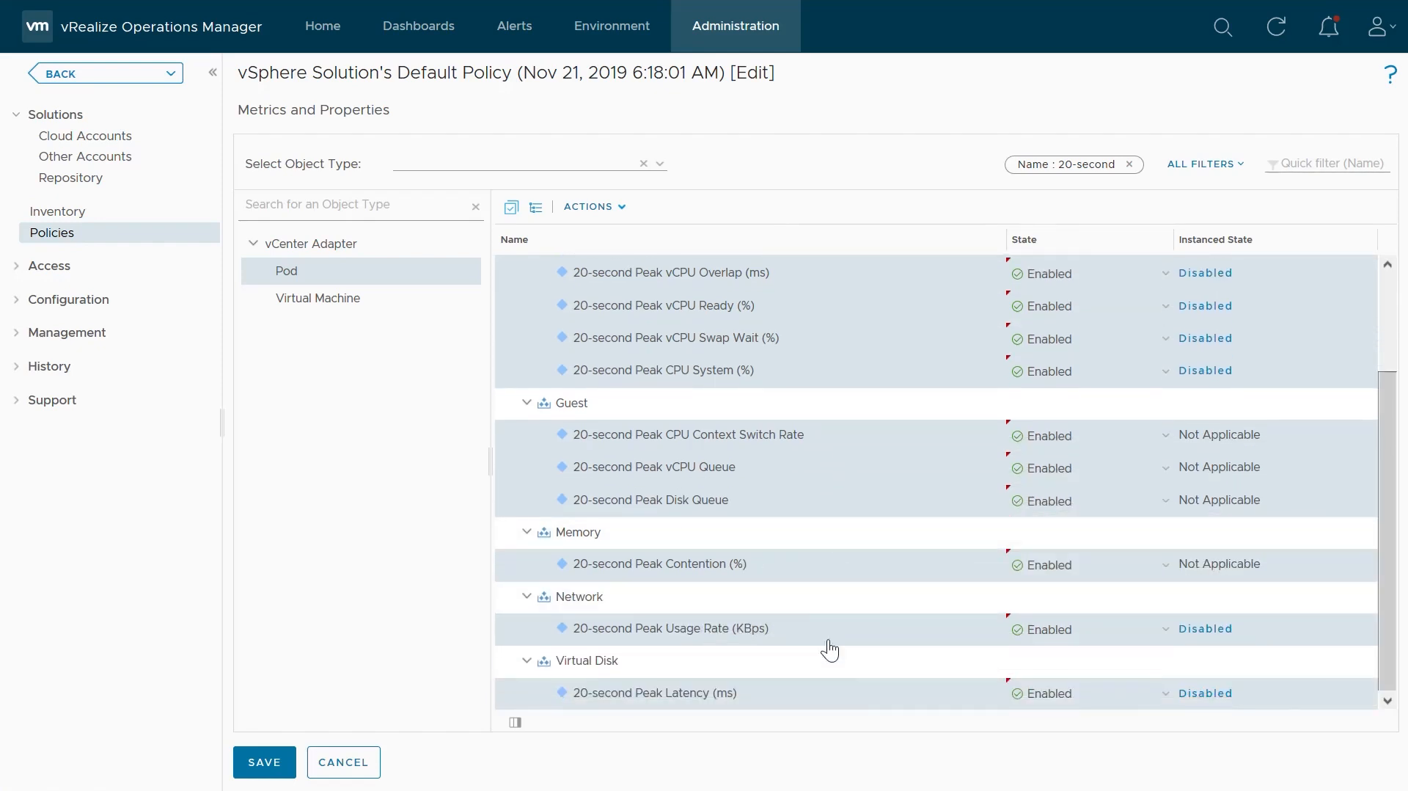
pyautogui.moveTo(364, 250)
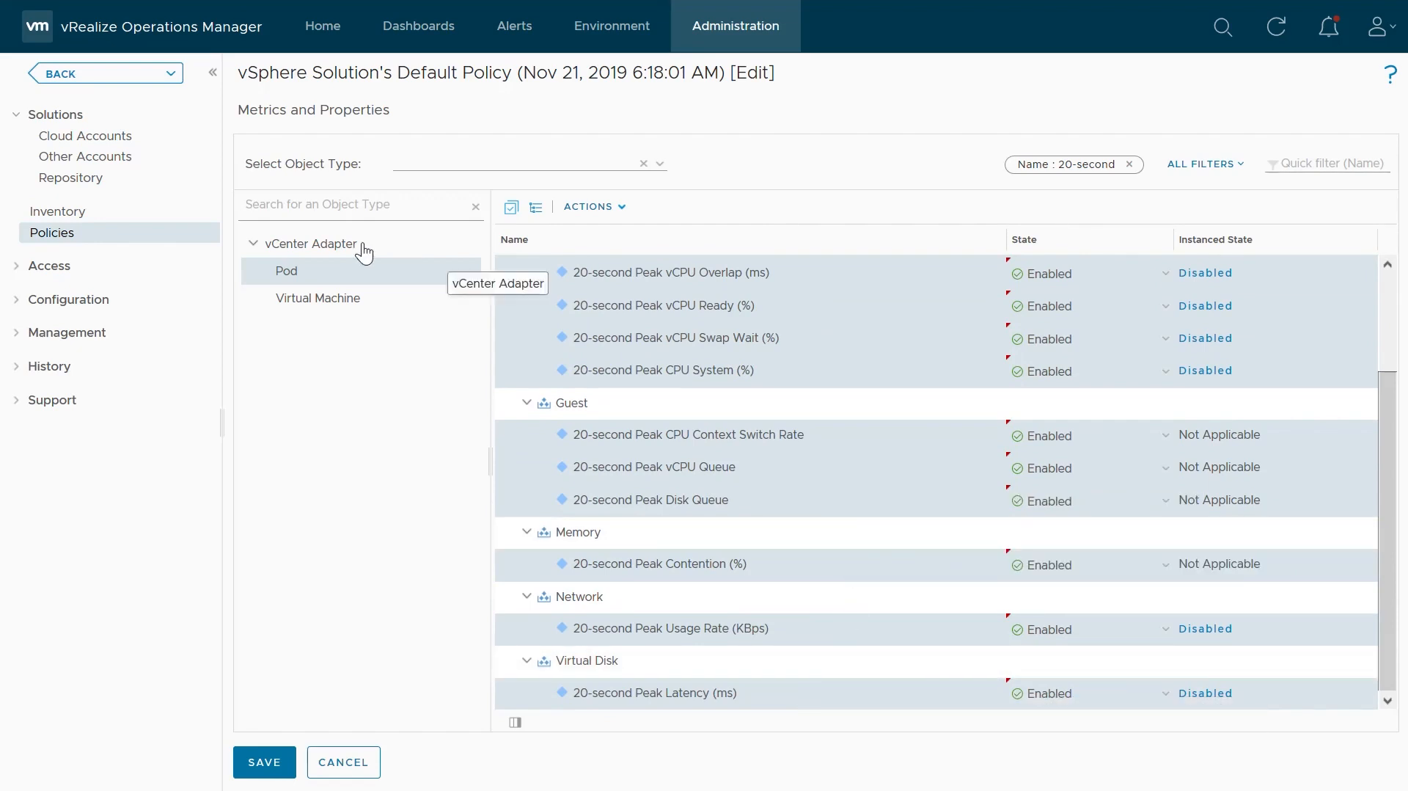
pyautogui.click(317, 297)
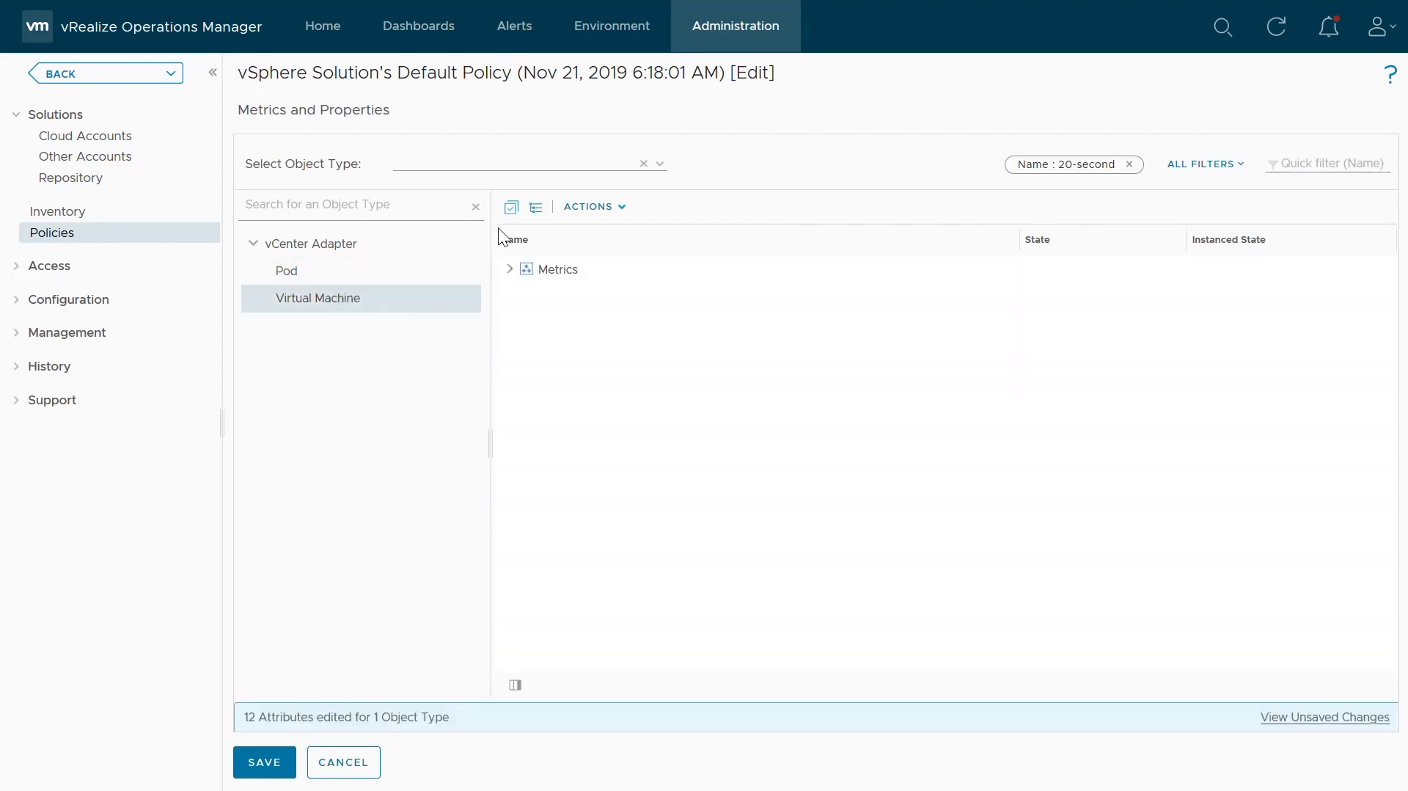
# Step: Enable all Virtual Machine 20-second peak metrics and save the default policy
pyautogui.click(511, 207)
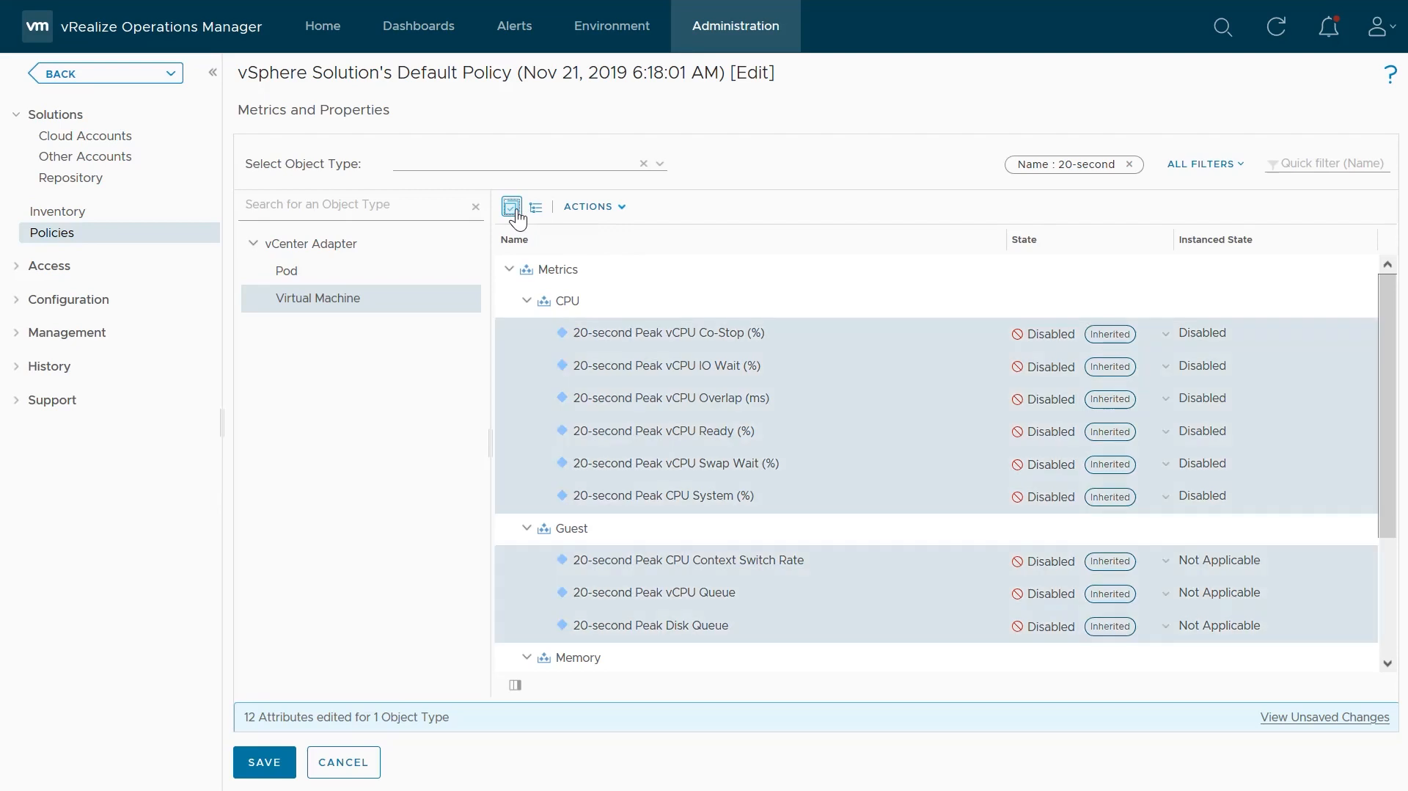
pyautogui.click(590, 206)
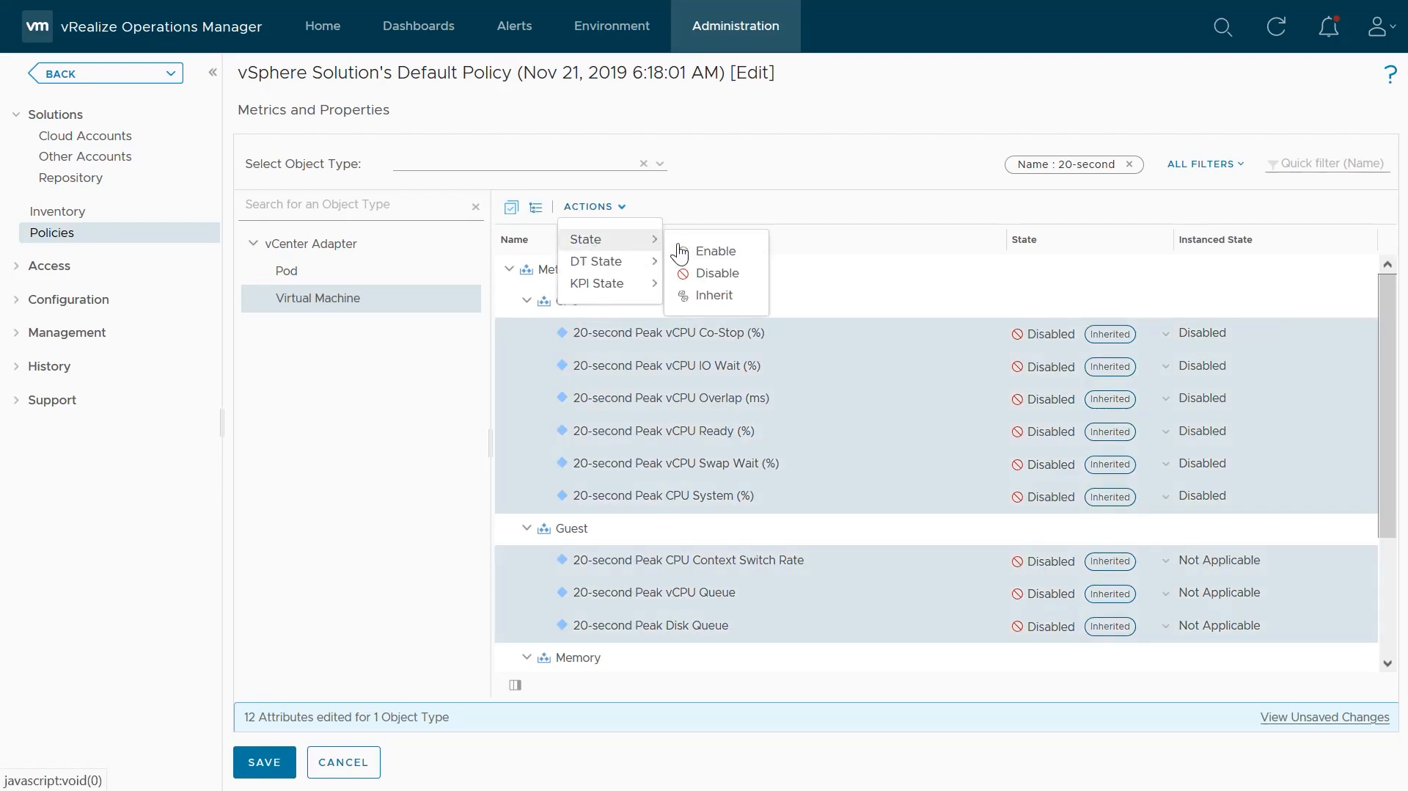
pyautogui.click(715, 251)
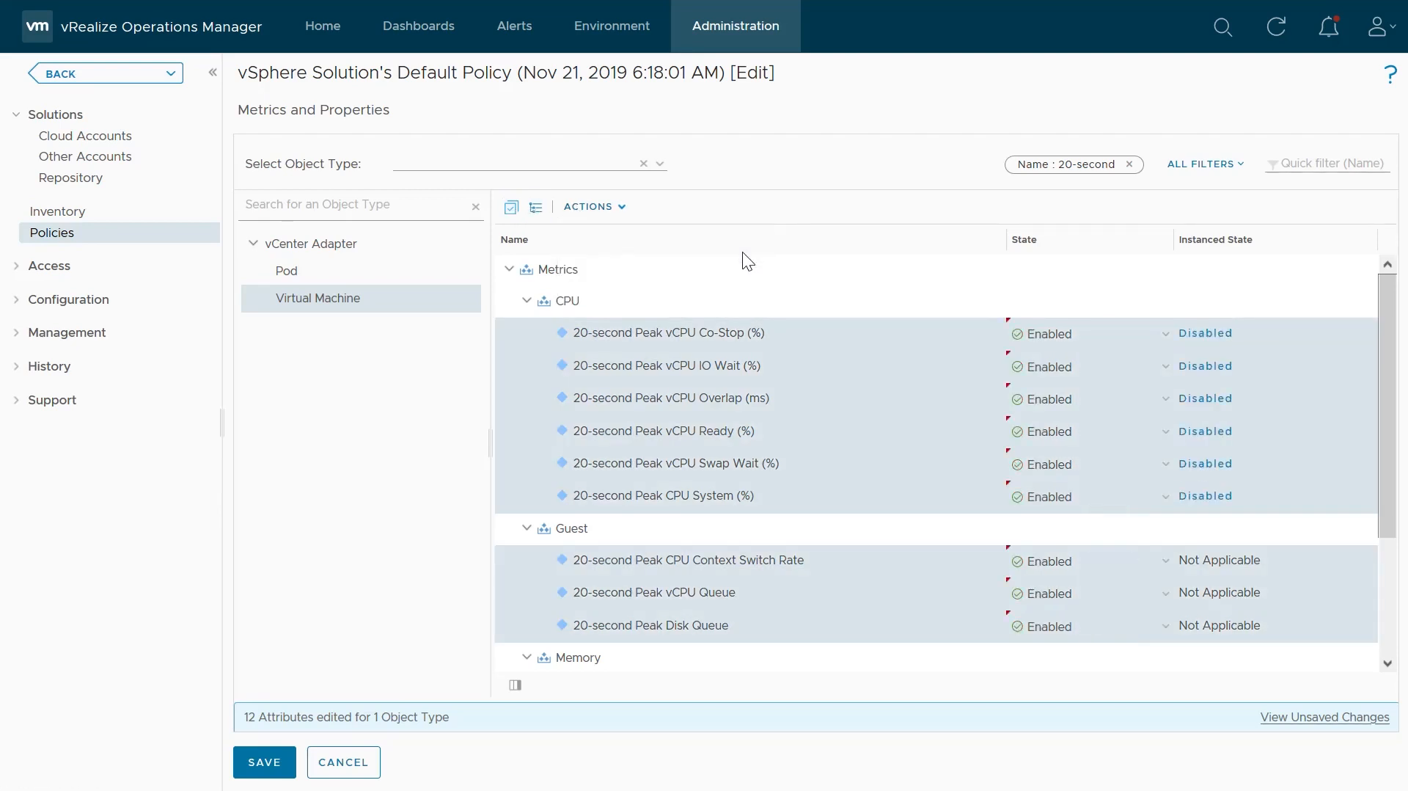
pyautogui.click(264, 762)
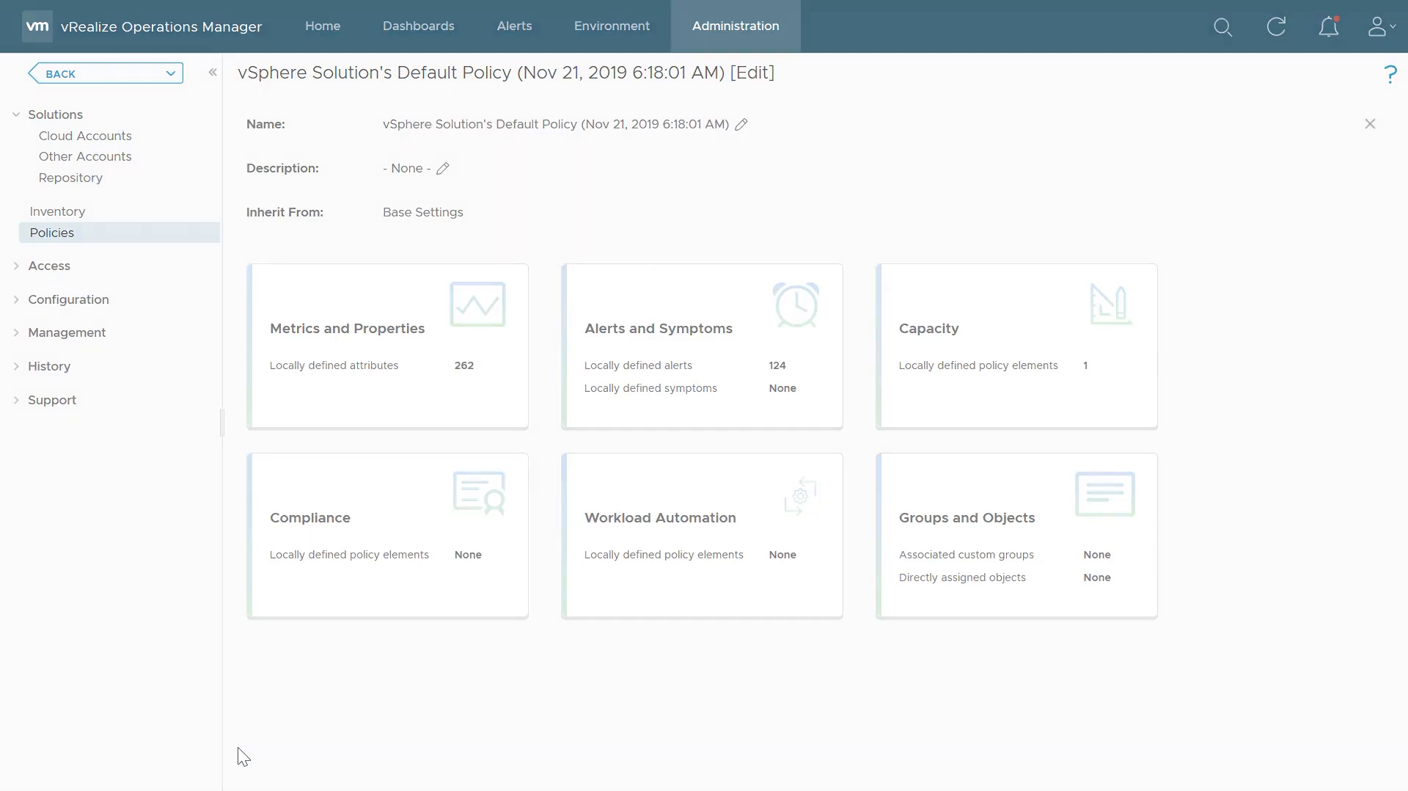
pyautogui.click(322, 25)
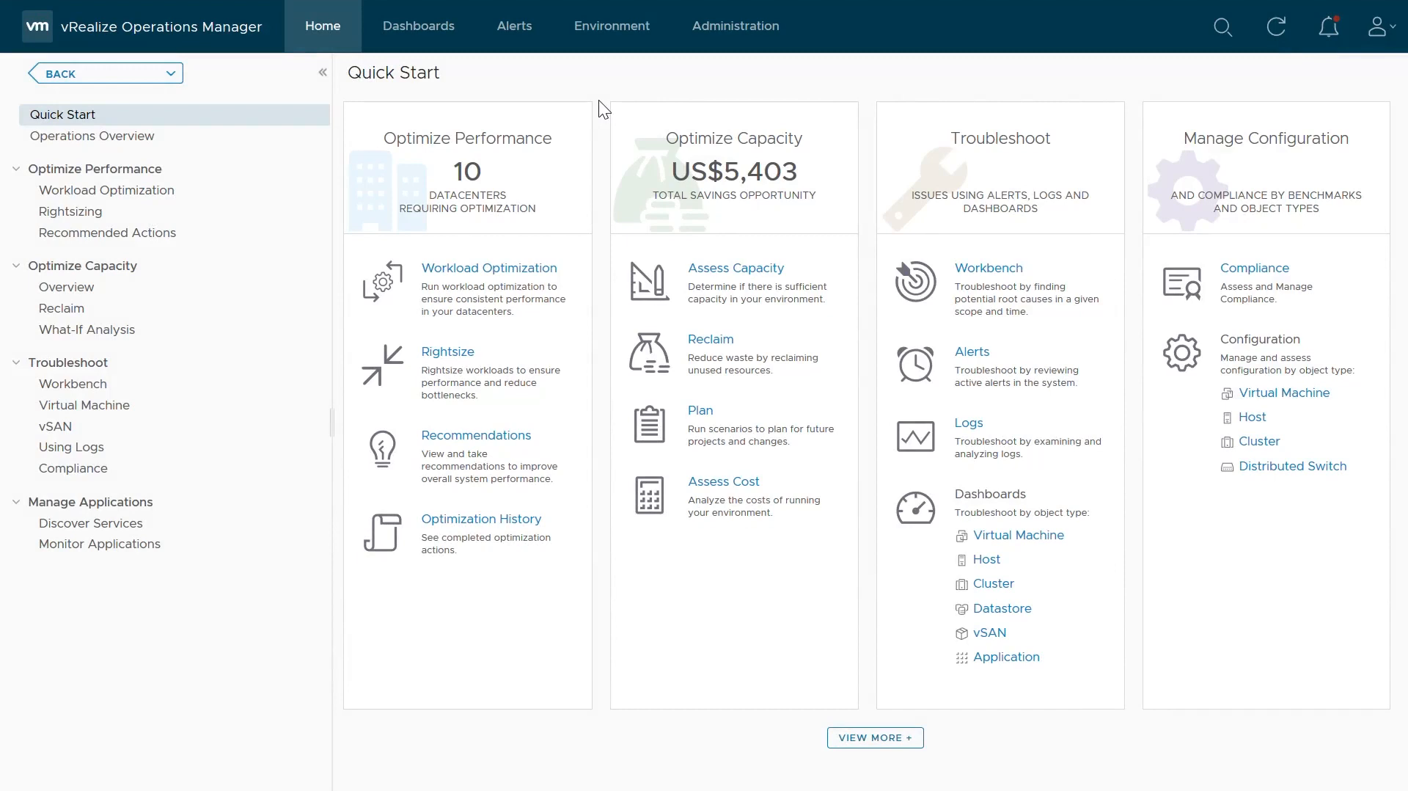
# Step: Search 'vrops-fd', open the vrops-fd-wdc1 virtual machine, and show its Metrics tab
pyautogui.click(1222, 25)
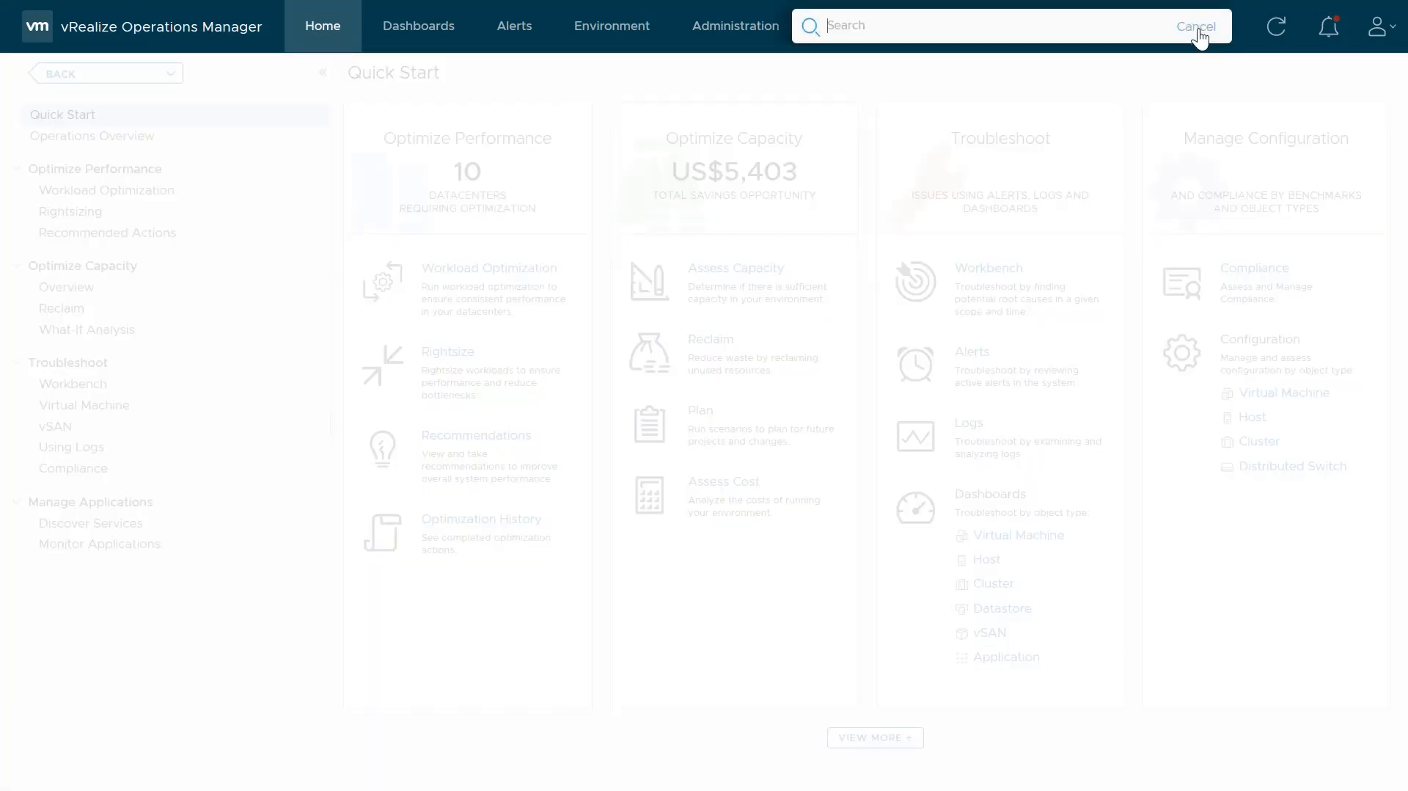
pyautogui.write('vrops-fd')
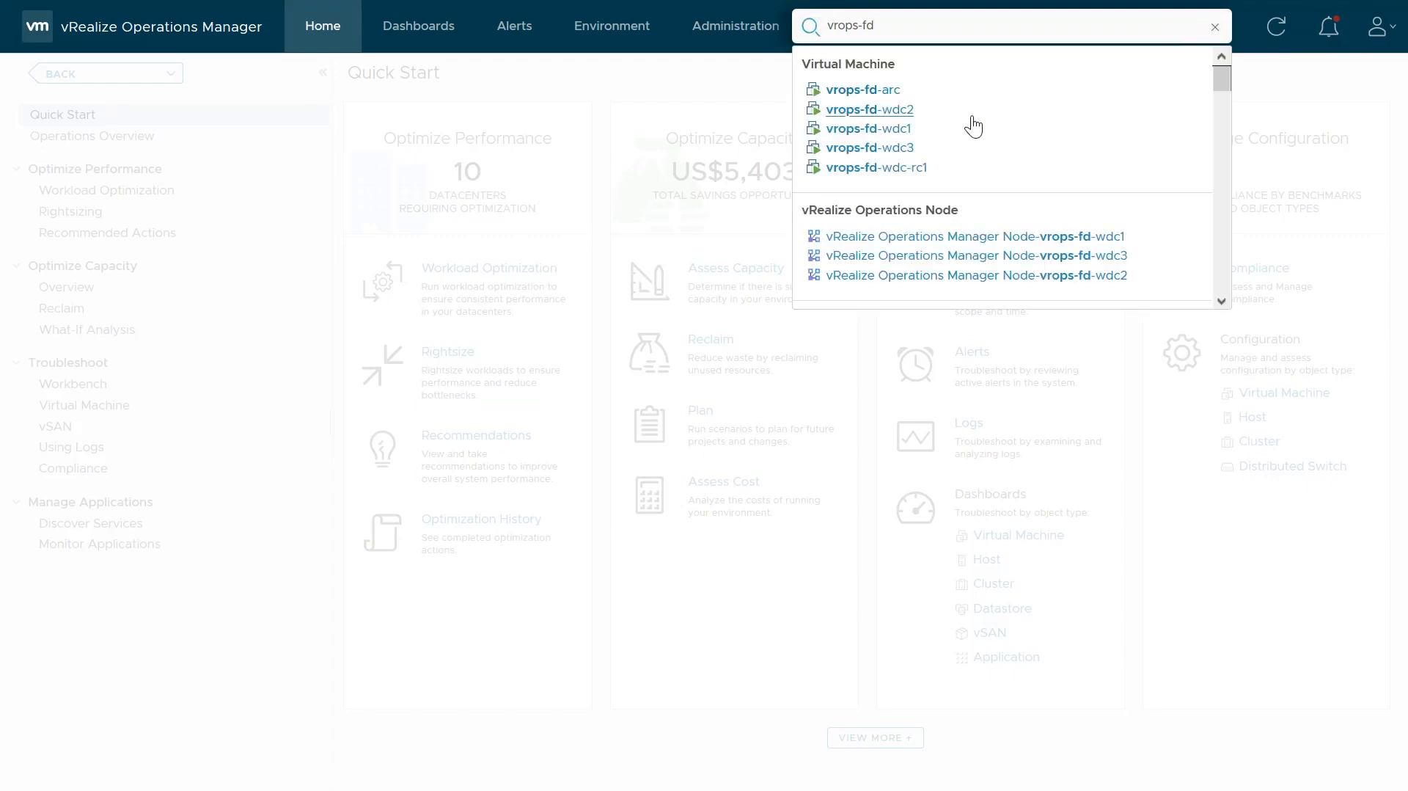
pyautogui.click(867, 128)
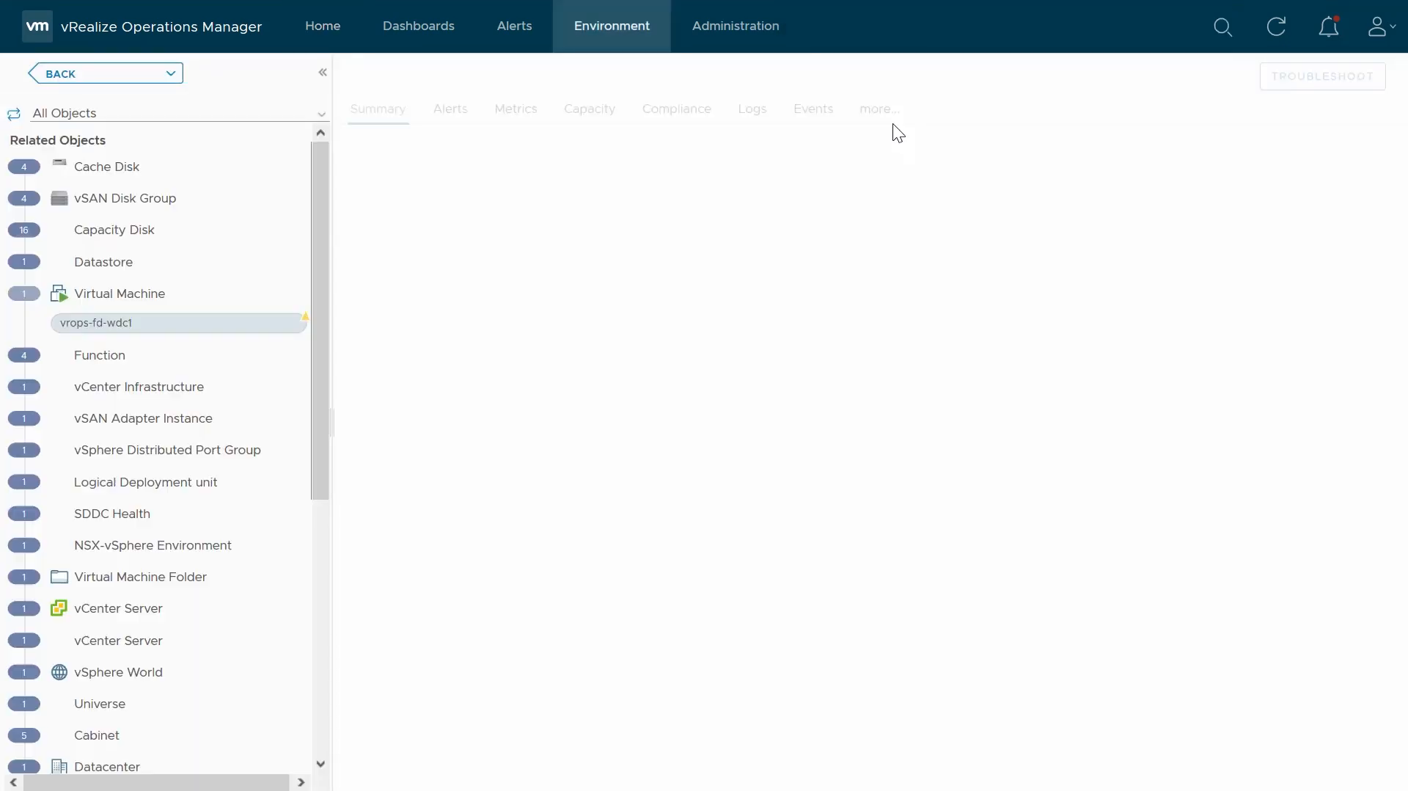
pyautogui.click(96, 323)
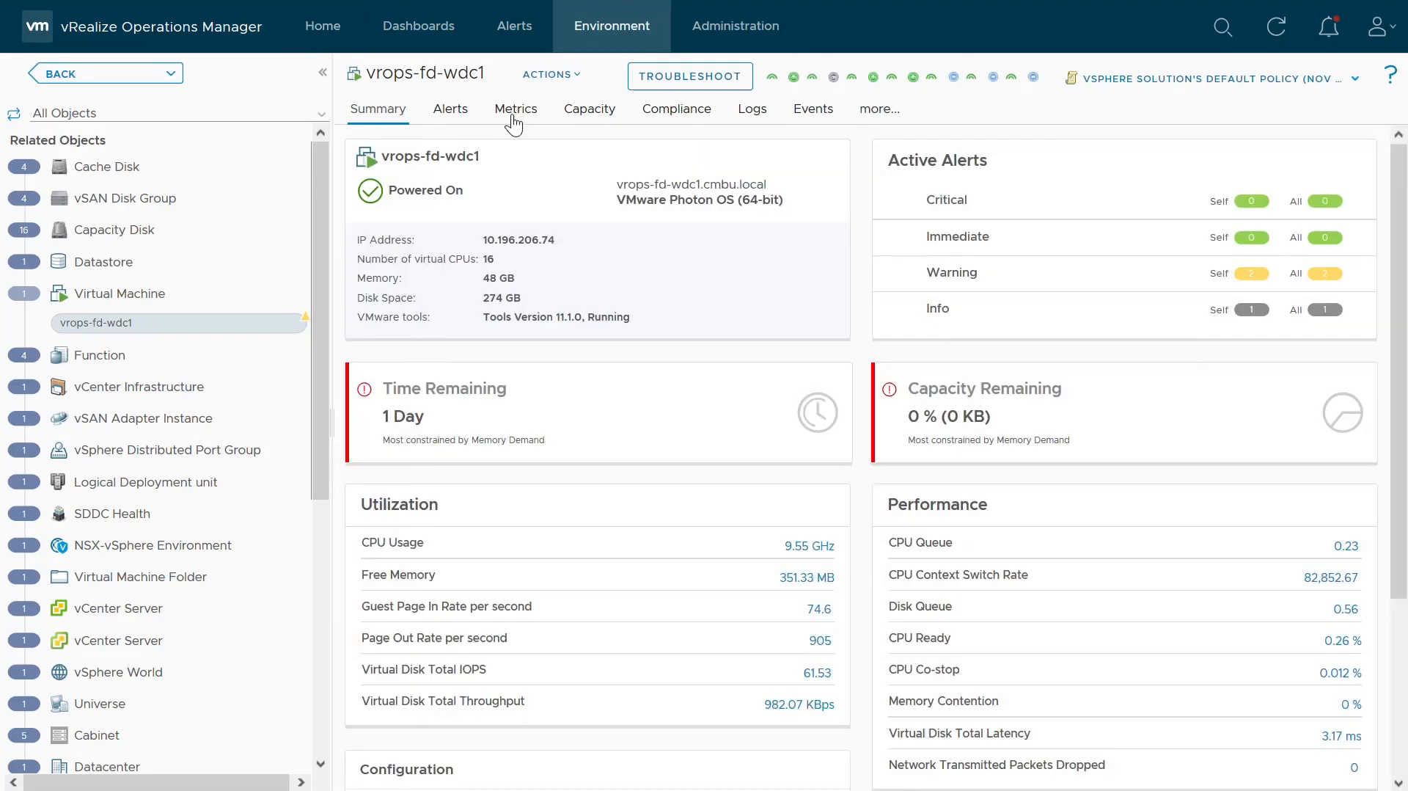
pyautogui.click(516, 108)
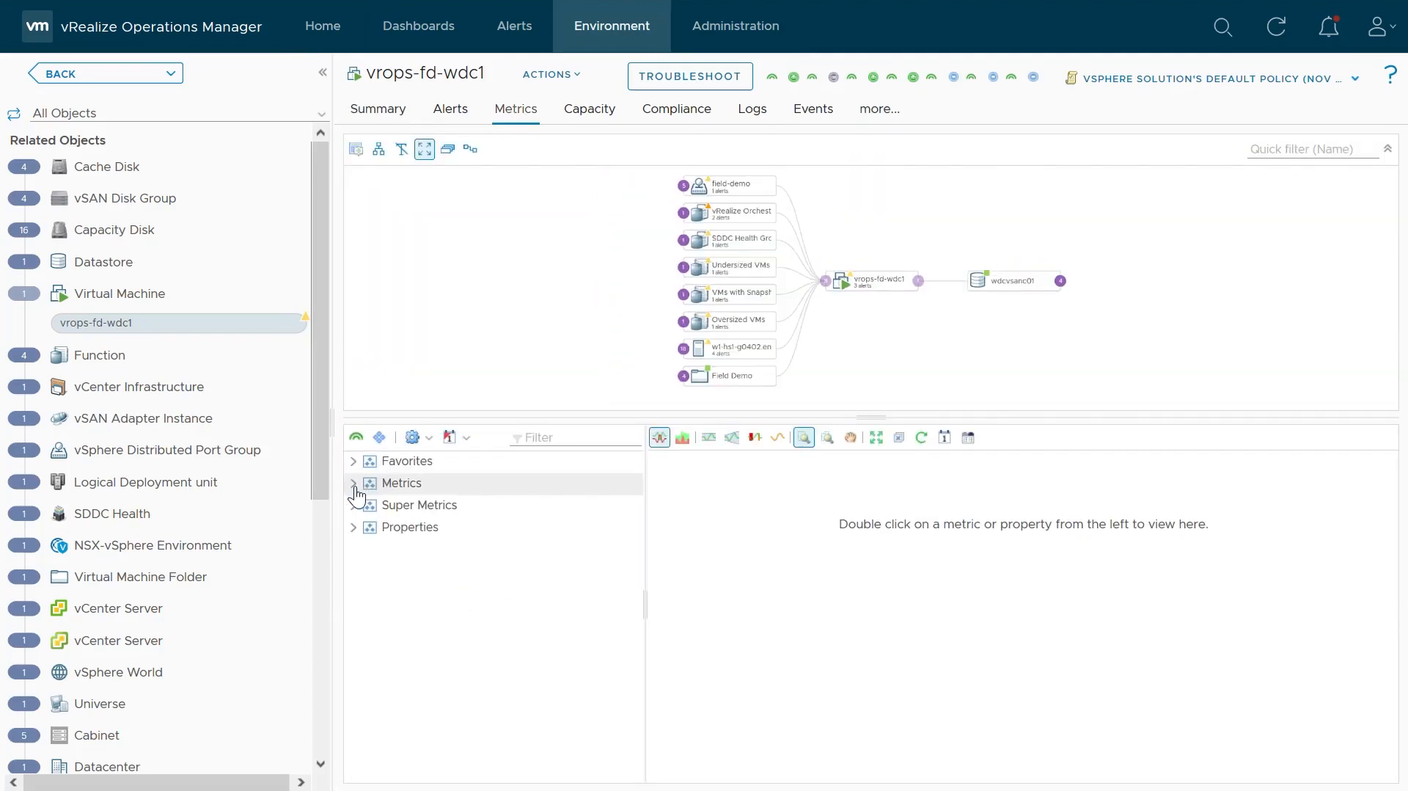
# Step: Chart vrops-fd-wdc1's CPU 20-second Peak vCPU Ready and Ready (%) metrics together
pyautogui.click(353, 483)
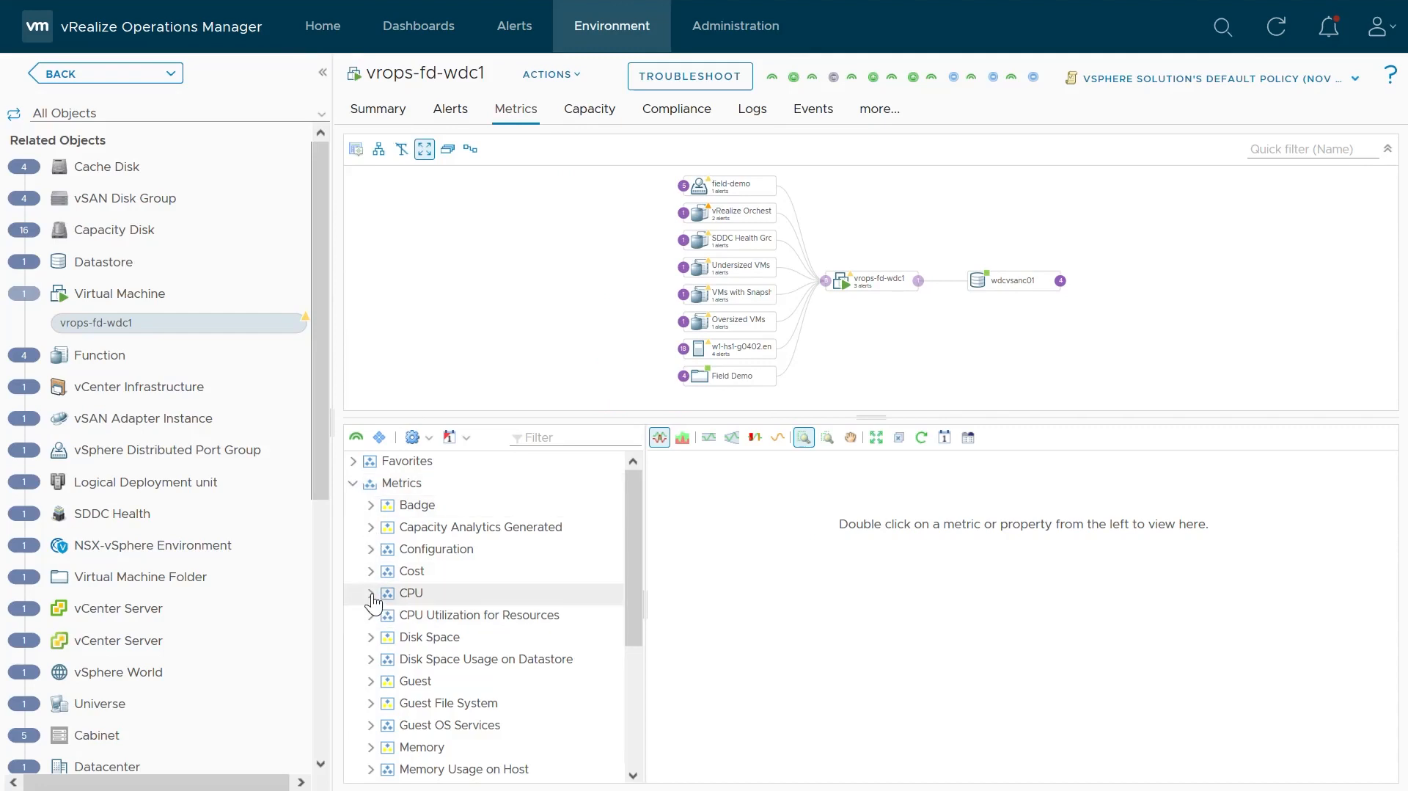
pyautogui.click(371, 593)
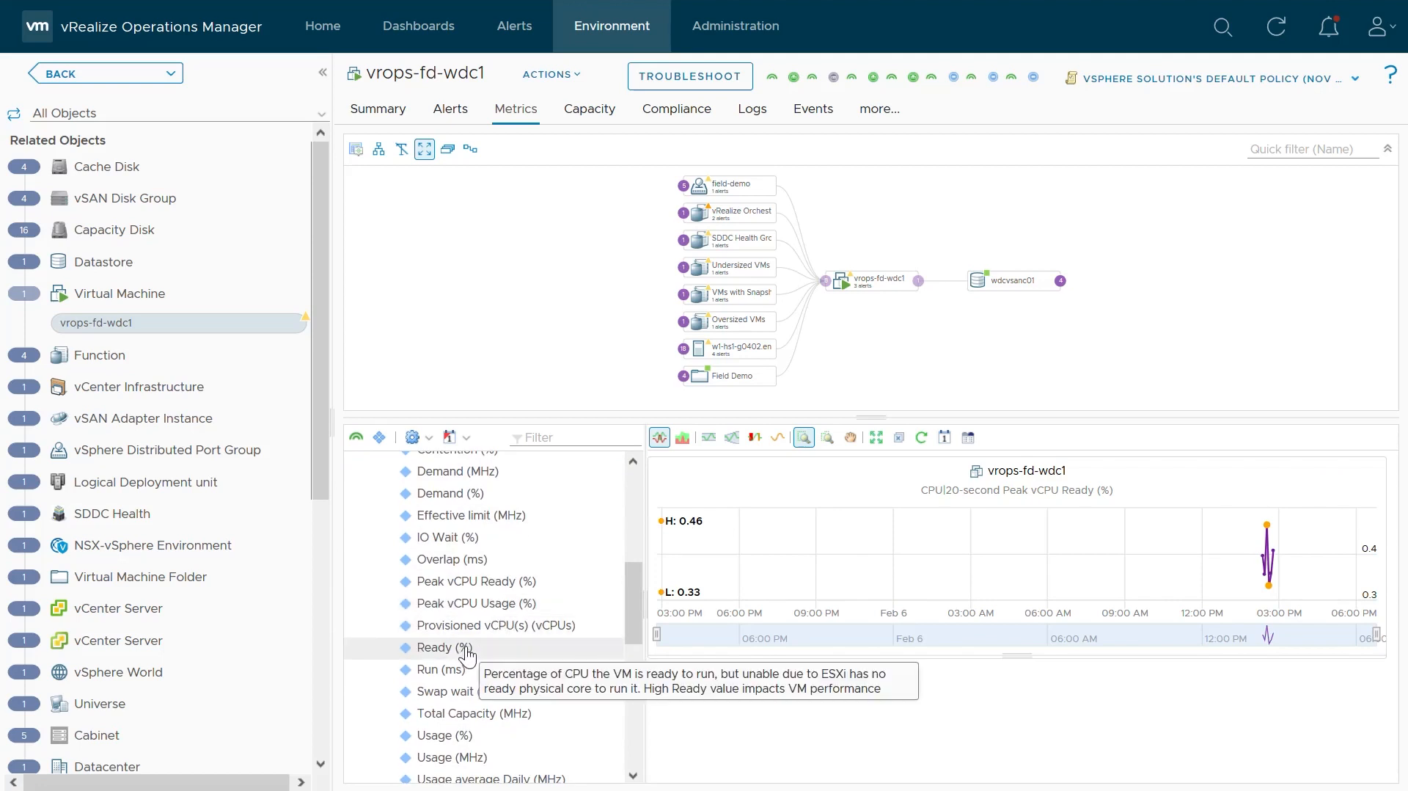
pyautogui.click(443, 647)
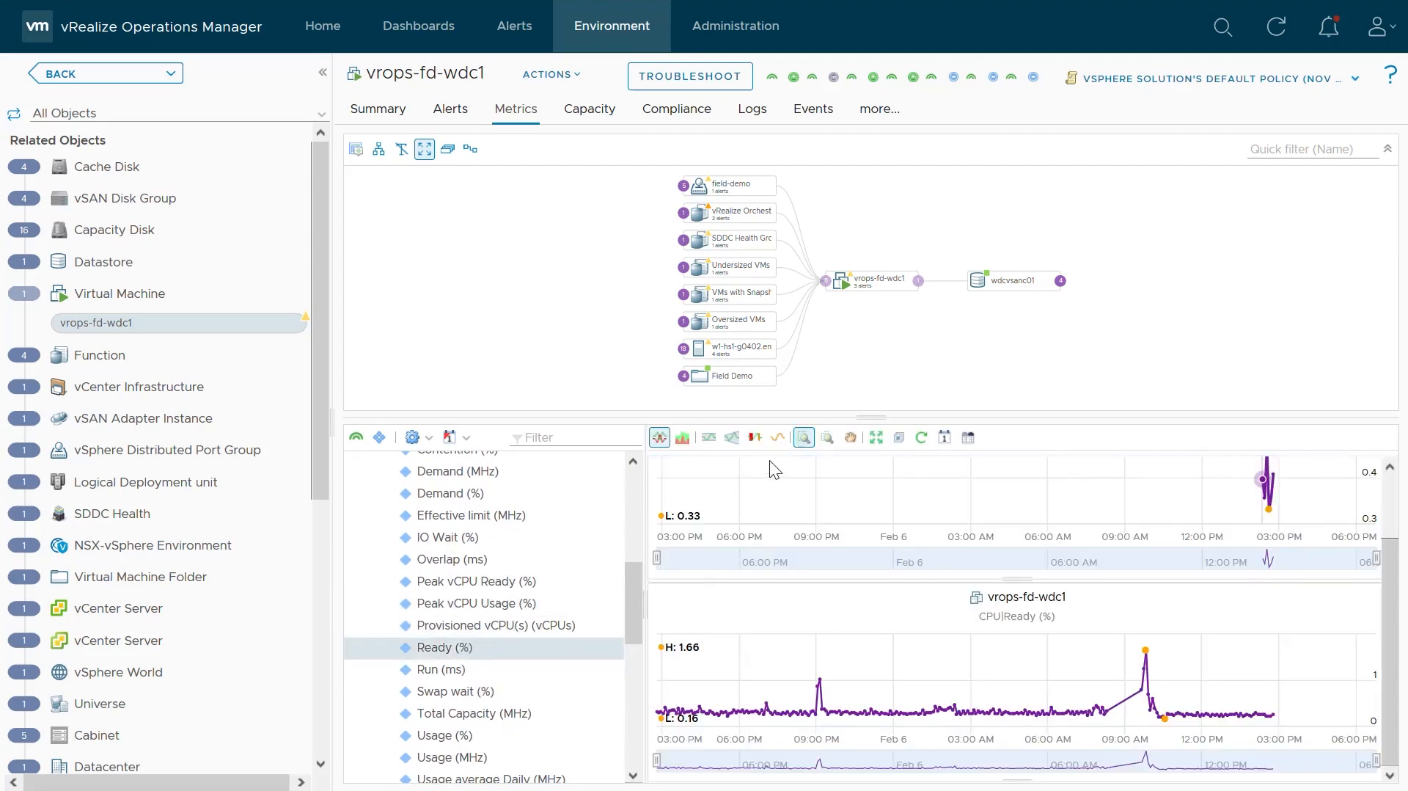
pyautogui.click(824, 438)
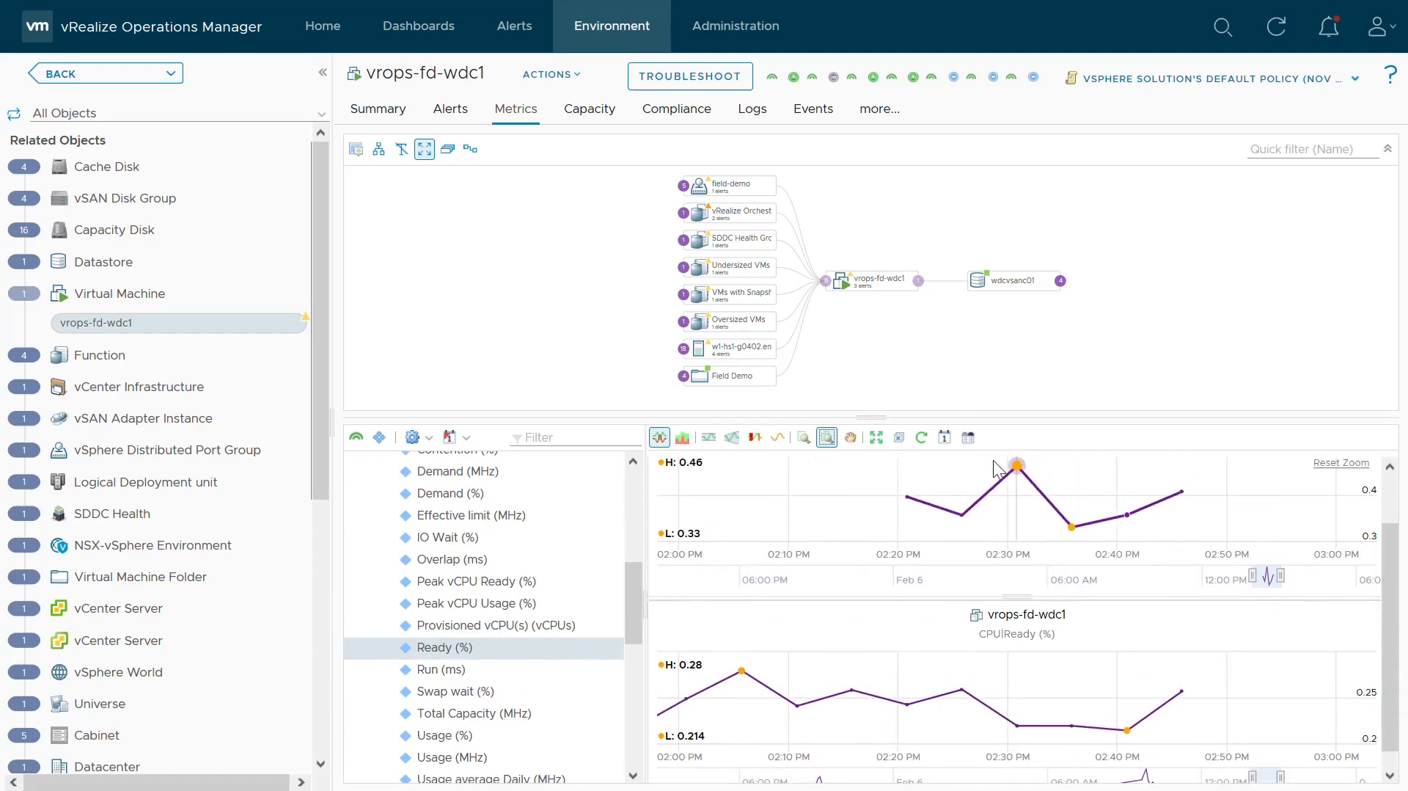
pyautogui.moveTo(1016, 474)
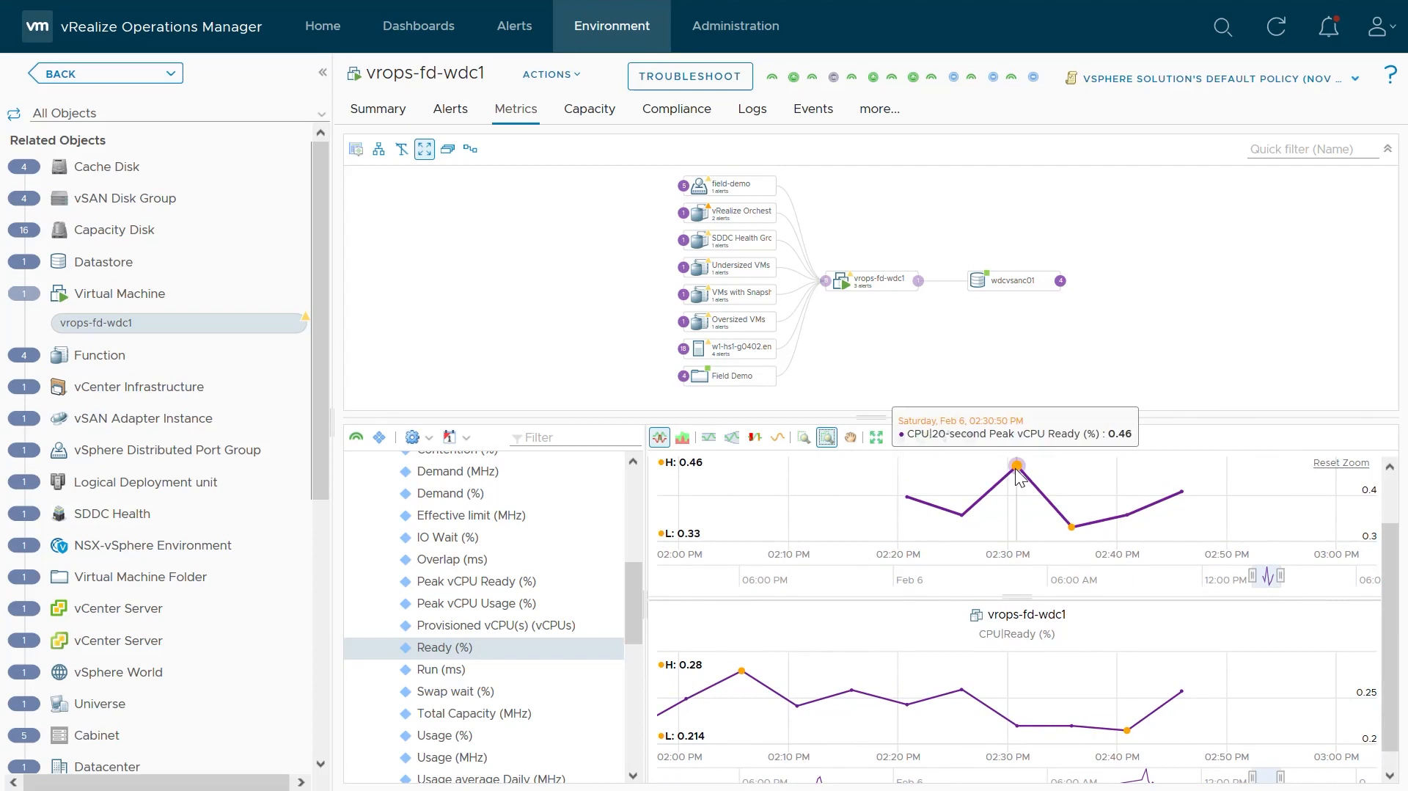
pyautogui.moveTo(1024, 647)
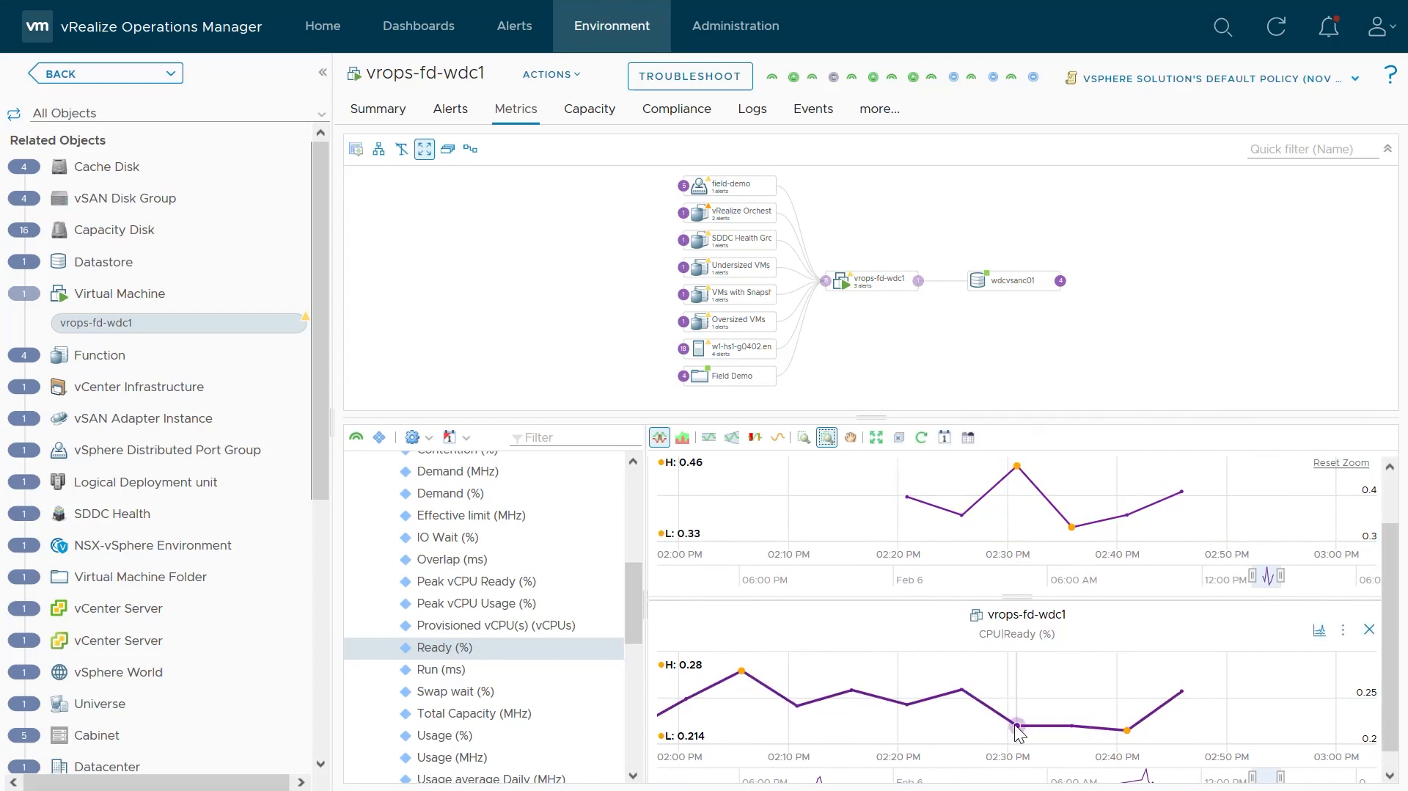
pyautogui.moveTo(1020, 726)
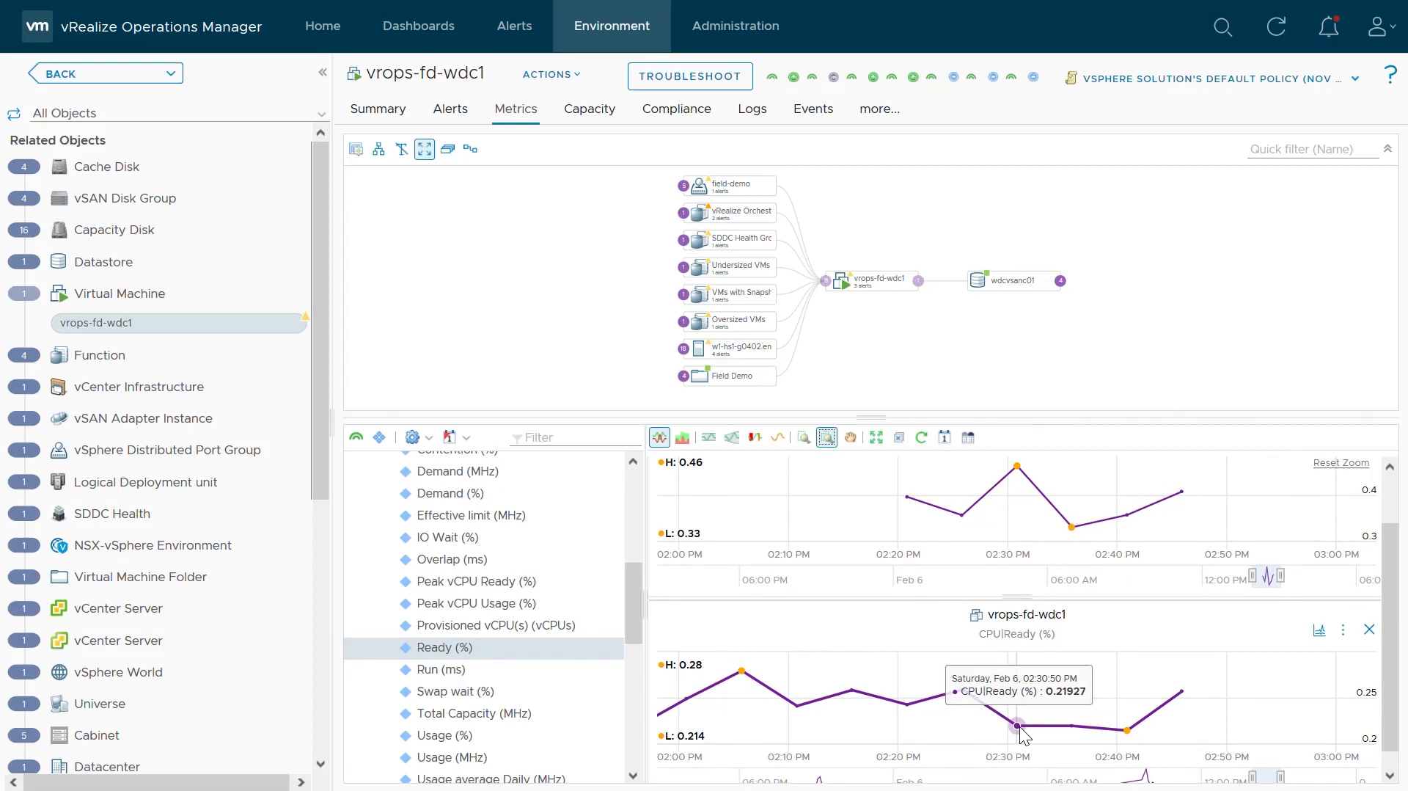
pyautogui.moveTo(1052, 723)
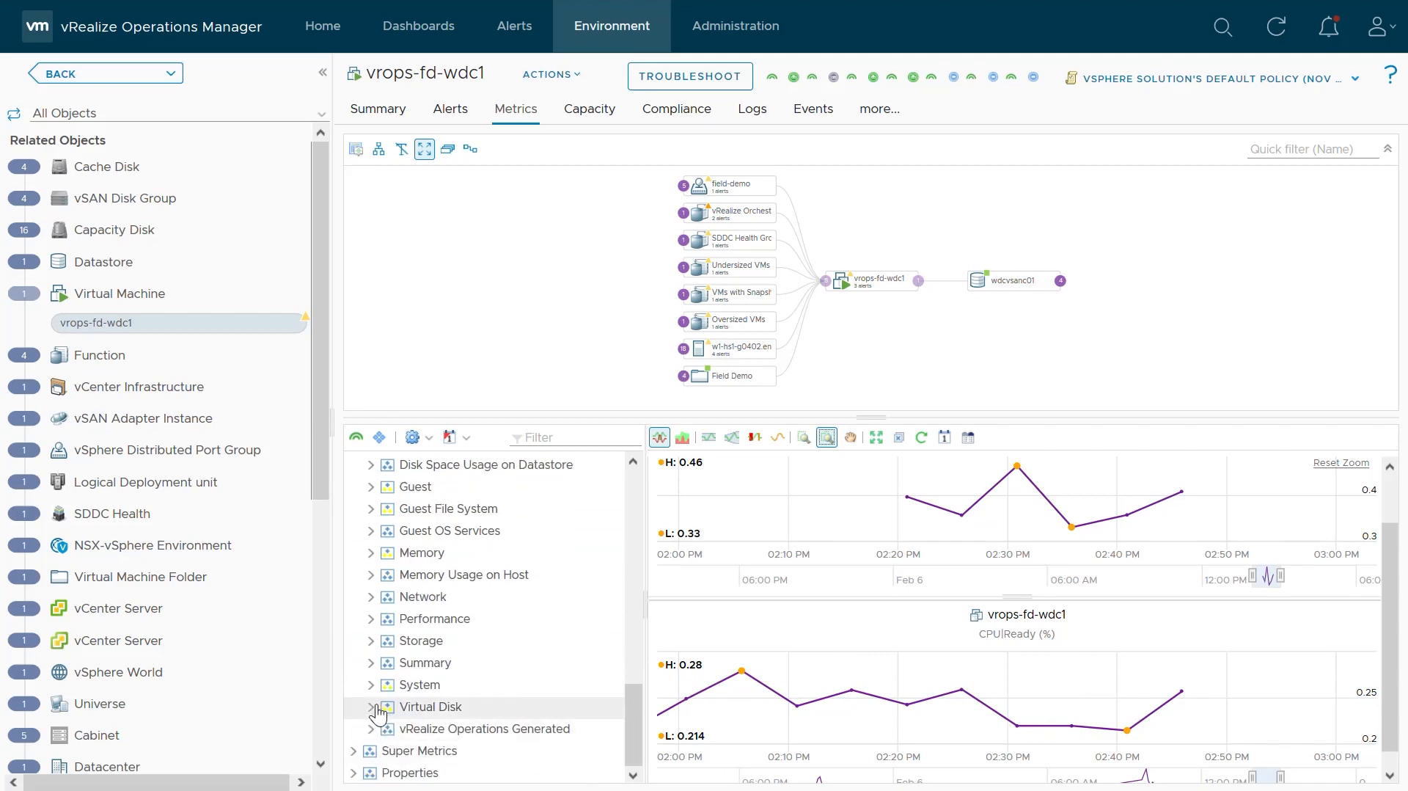
# Step: Expand the Virtual Disk metric group and scroll to its peak latency metrics
pyautogui.click(371, 706)
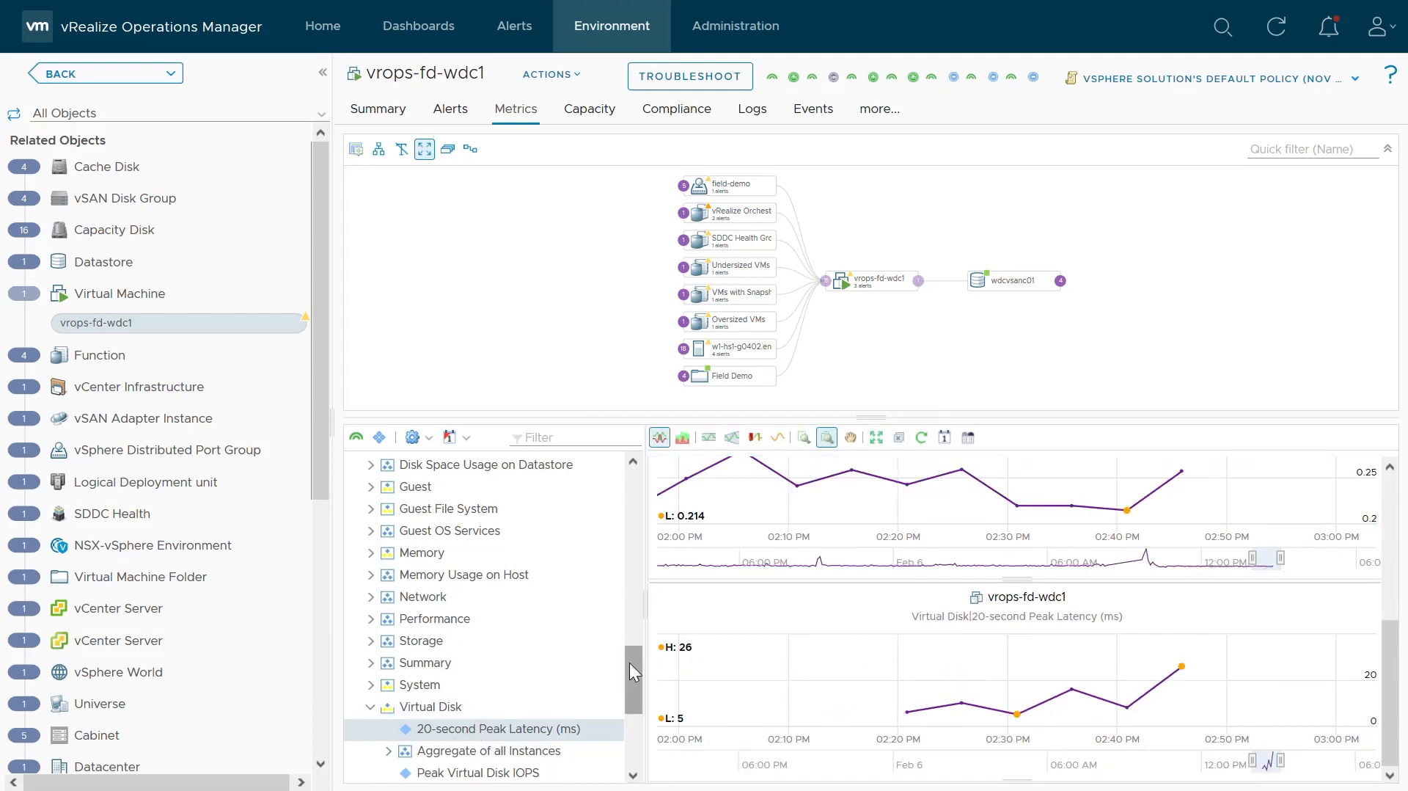
pyautogui.scroll(-3)
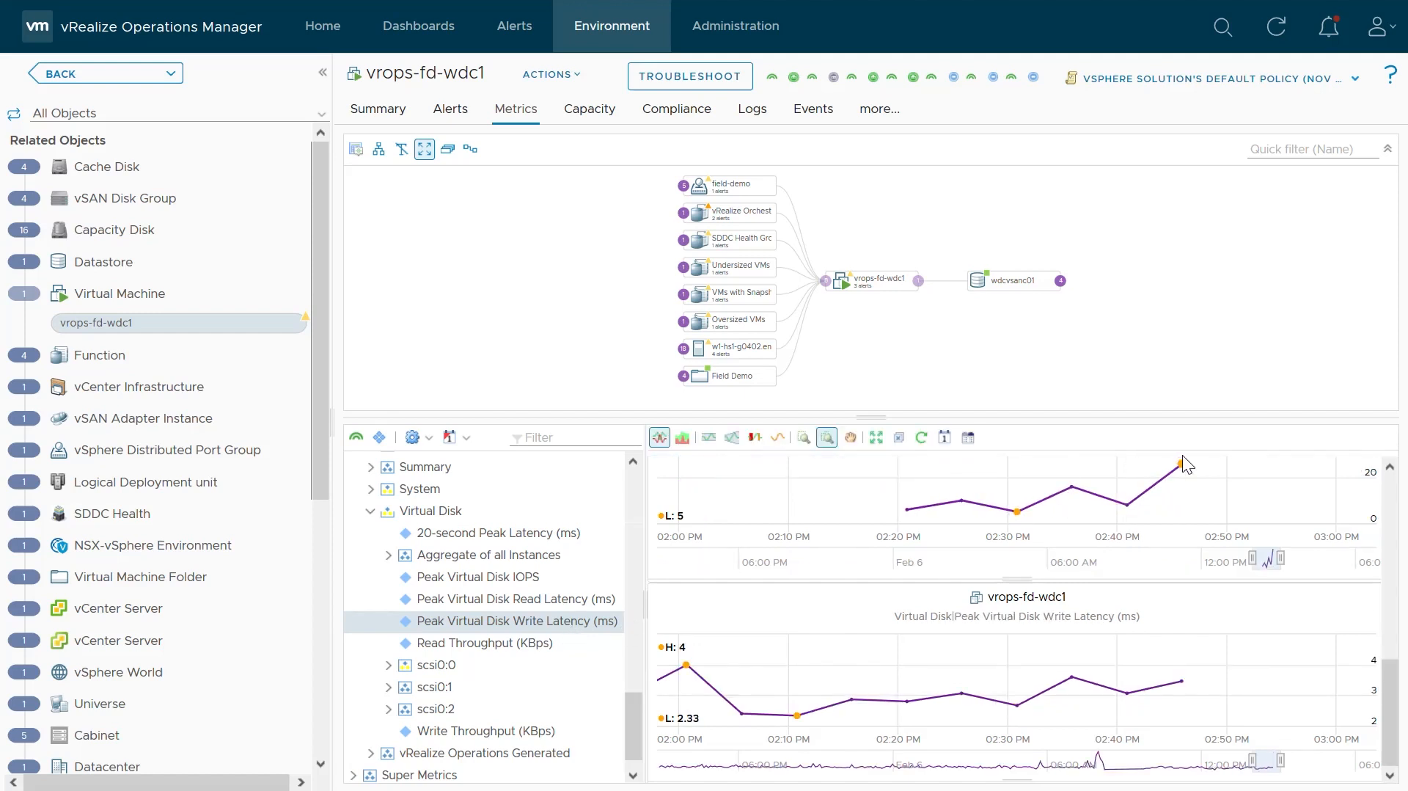
pyautogui.moveTo(1181, 462)
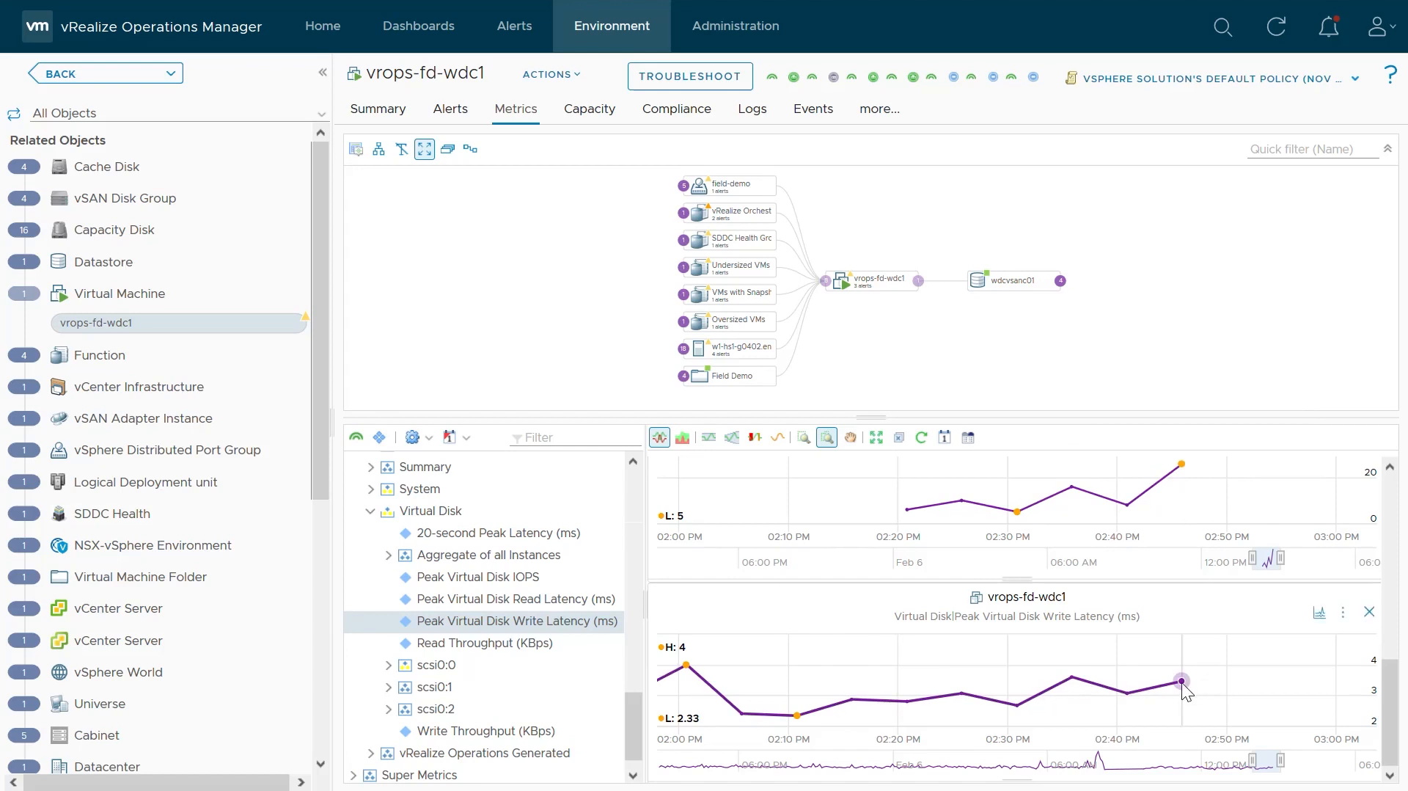
pyautogui.moveTo(1181, 680)
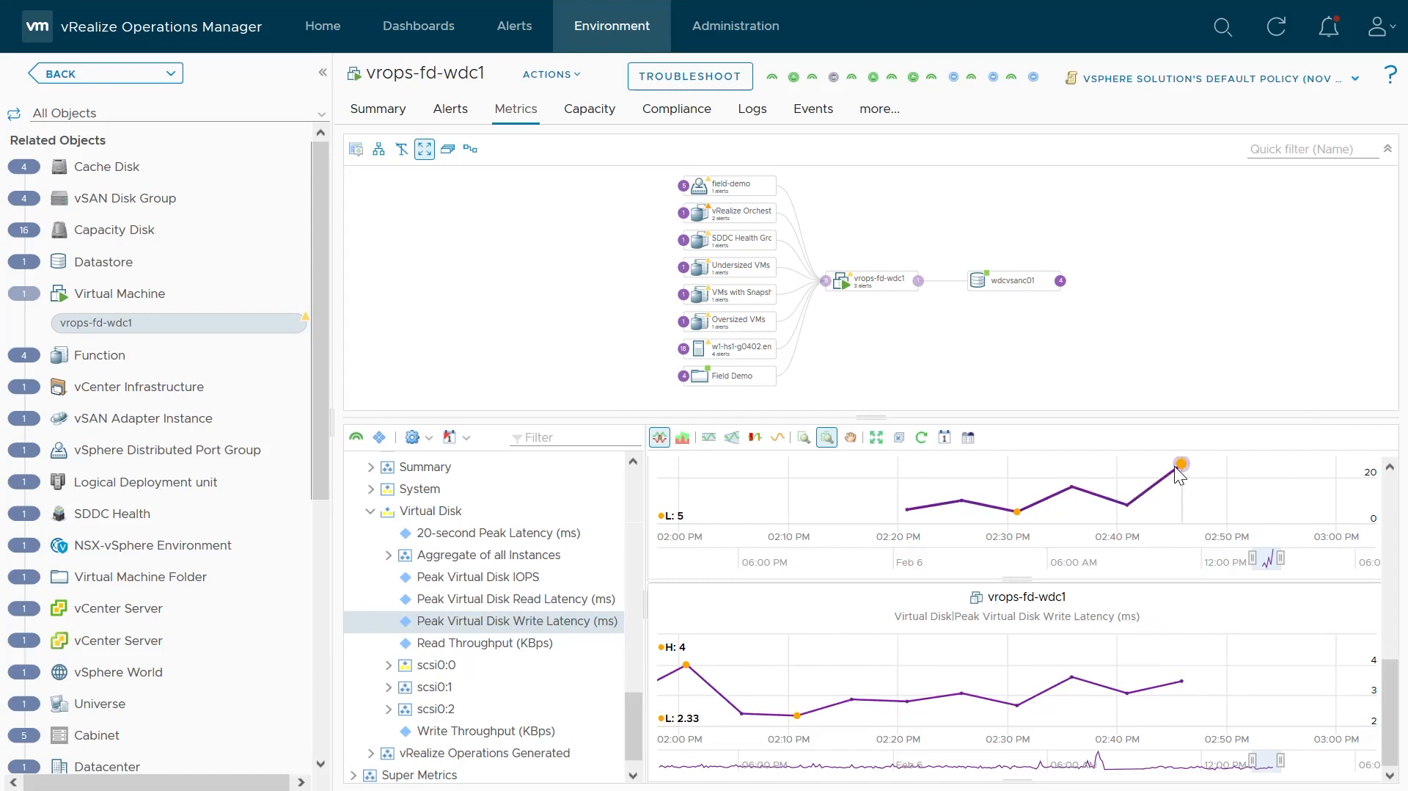
pyautogui.moveTo(1181, 464)
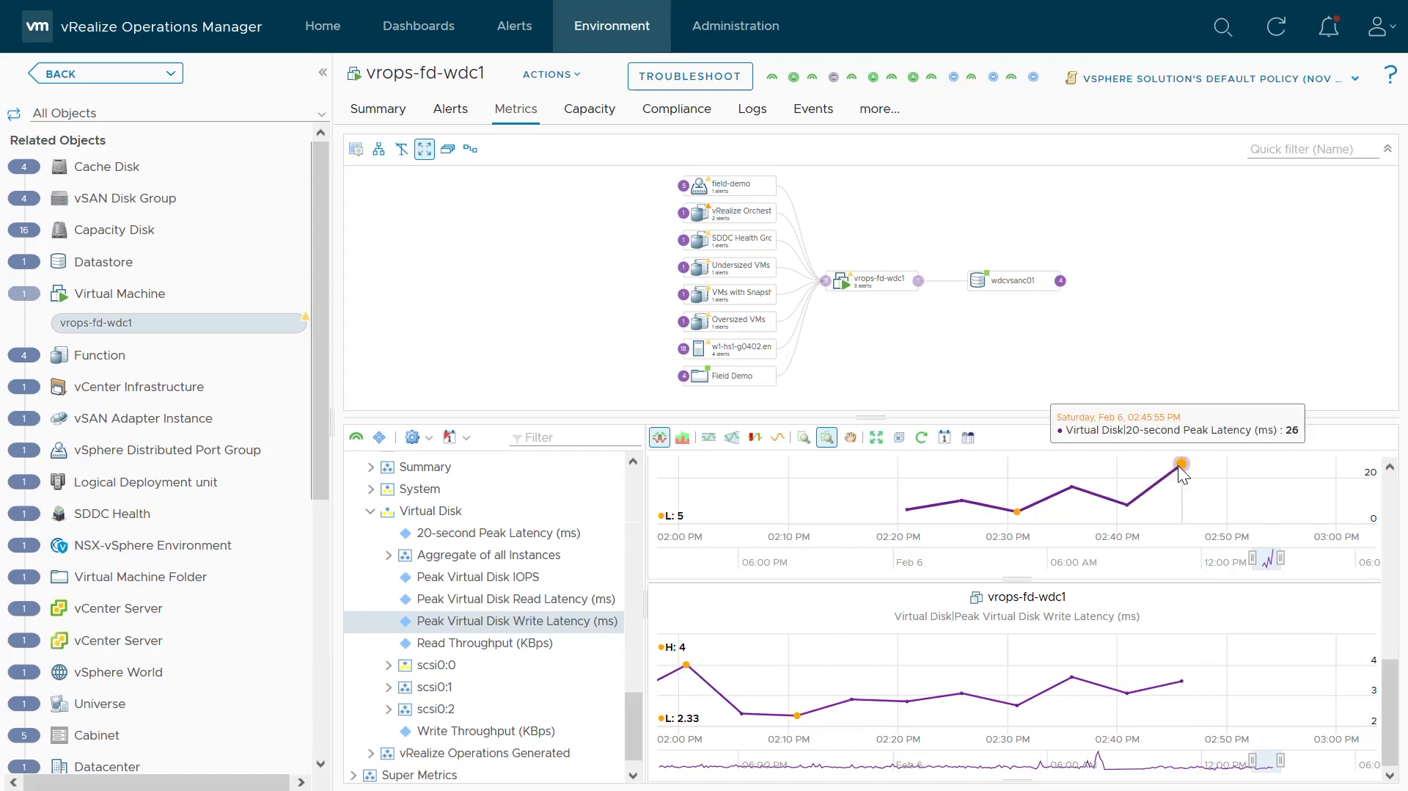